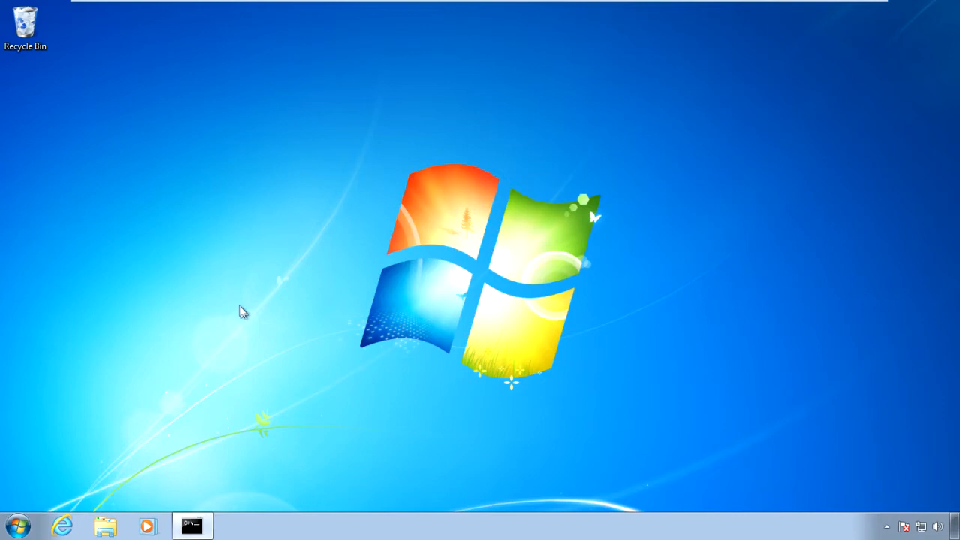
Launch Microsoft Outlook 2010 from the Windows 7 Start menu to its Inbox
click(18, 524)
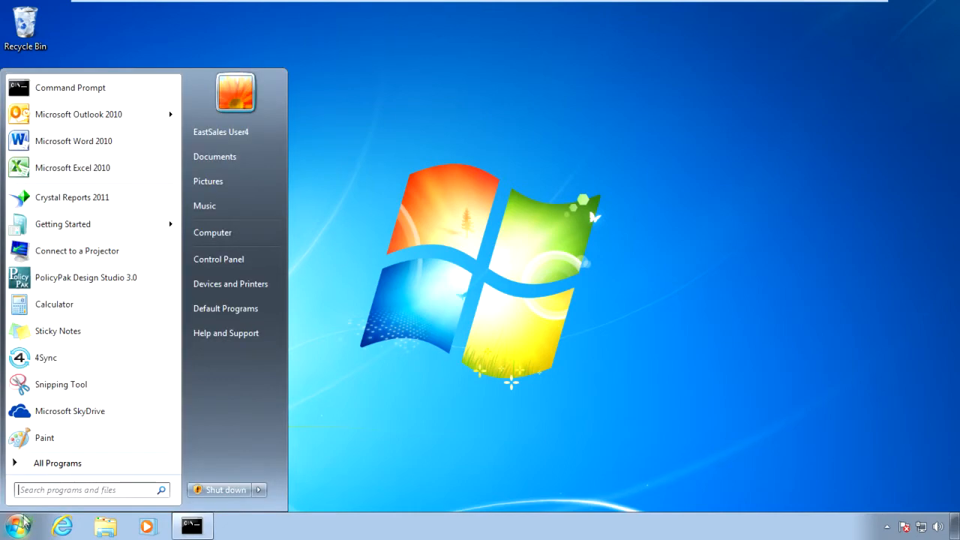
mouse_move(73, 167)
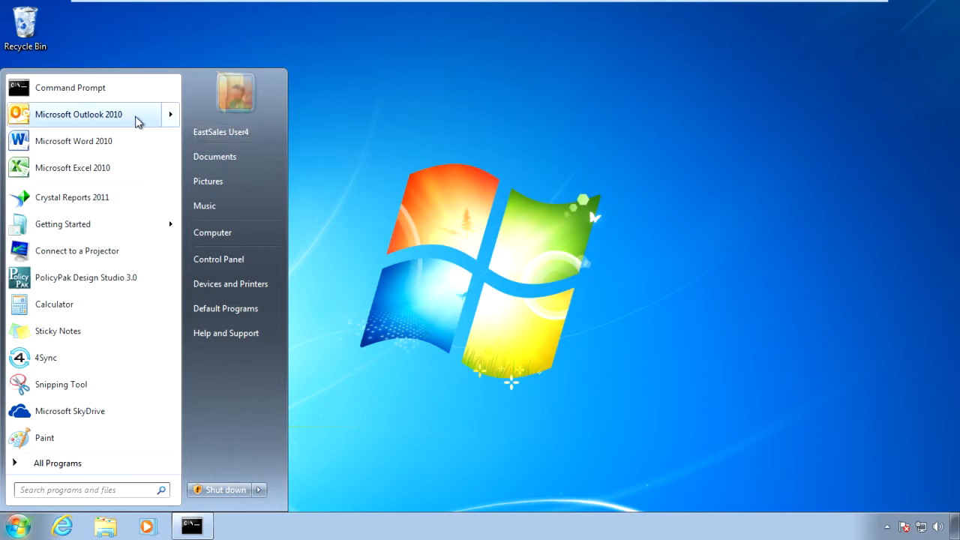
click(78, 114)
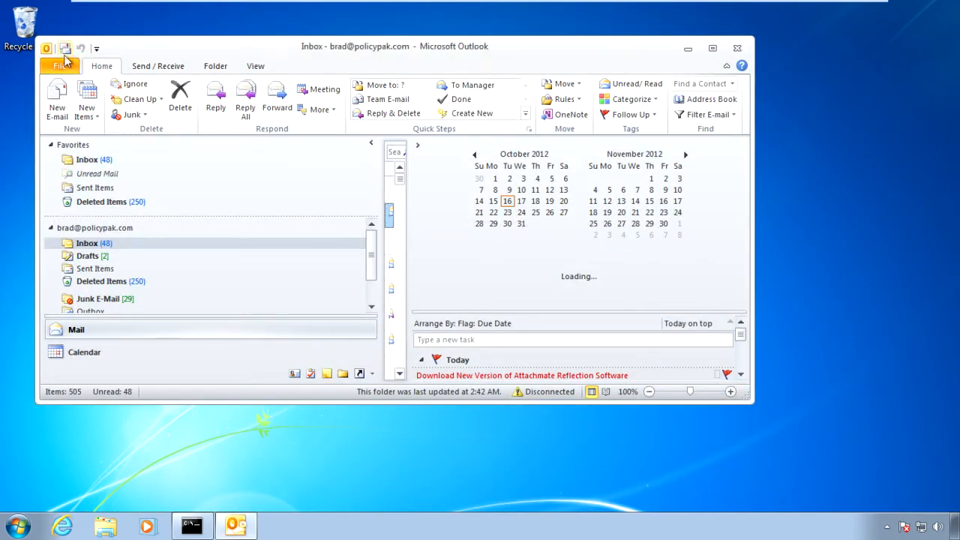
Inspect Outlook's default Trust Center e-mail security and attachment handling, then quit Outlook
click(59, 66)
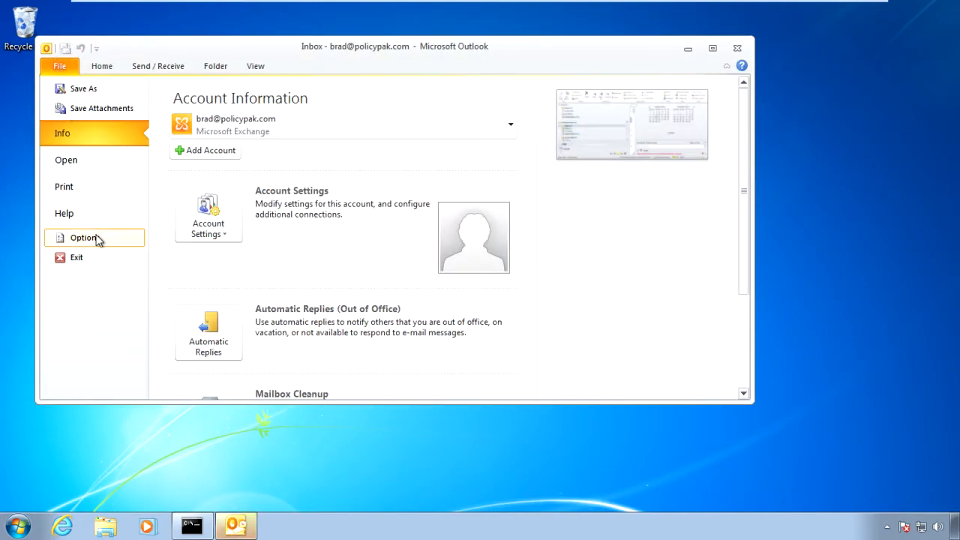
click(84, 238)
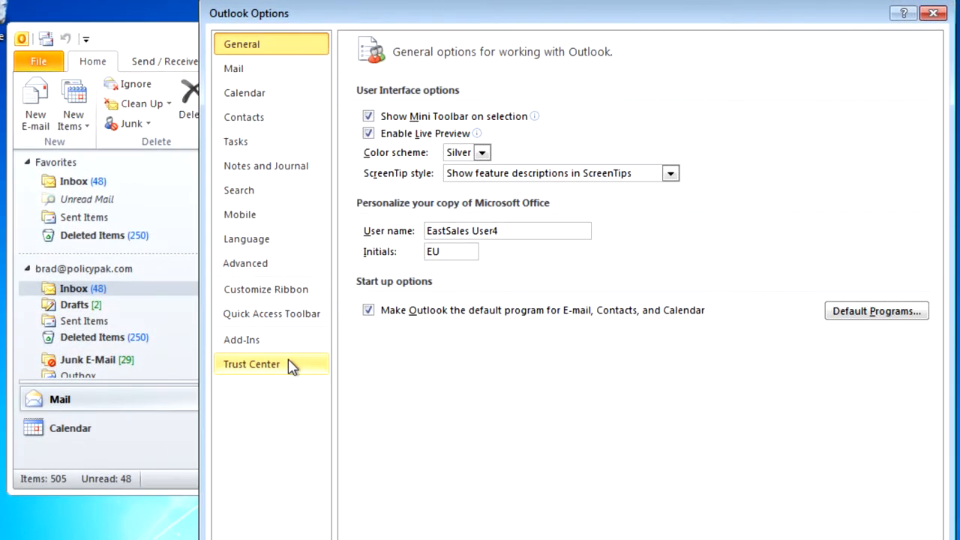
click(251, 364)
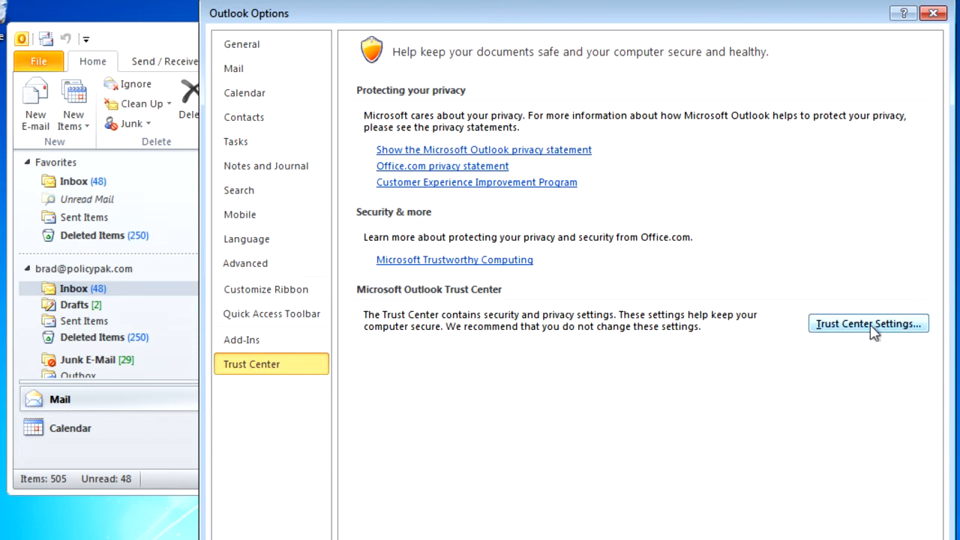
click(868, 323)
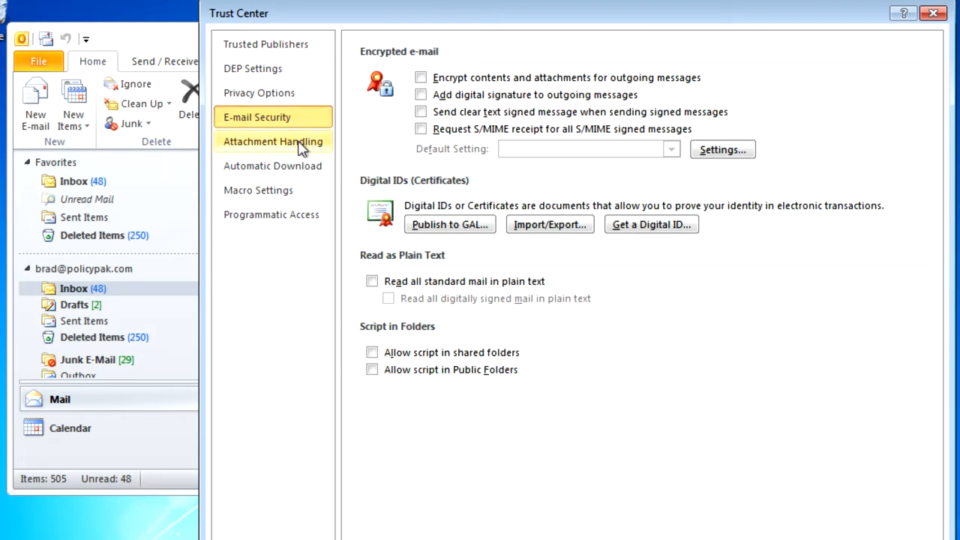
click(273, 141)
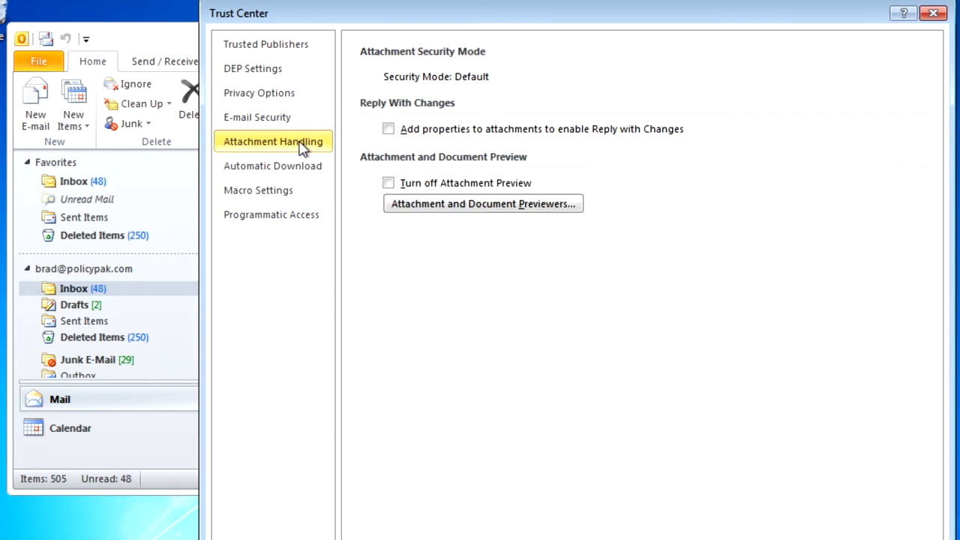
click(270, 214)
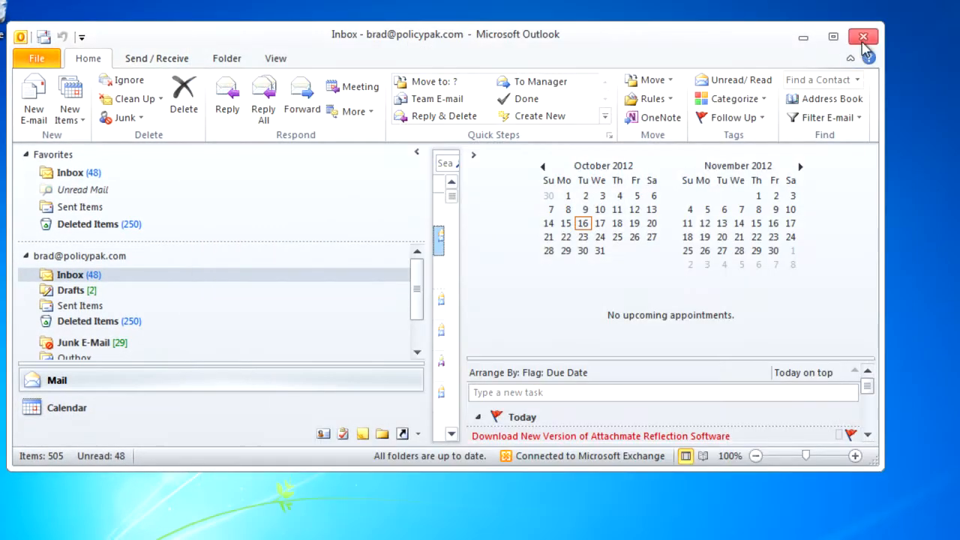
click(863, 36)
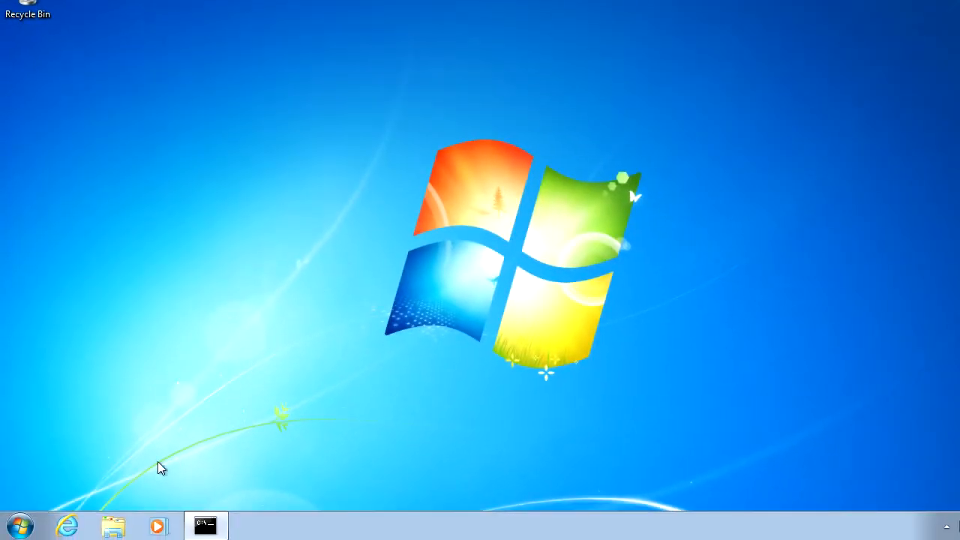
click(19, 525)
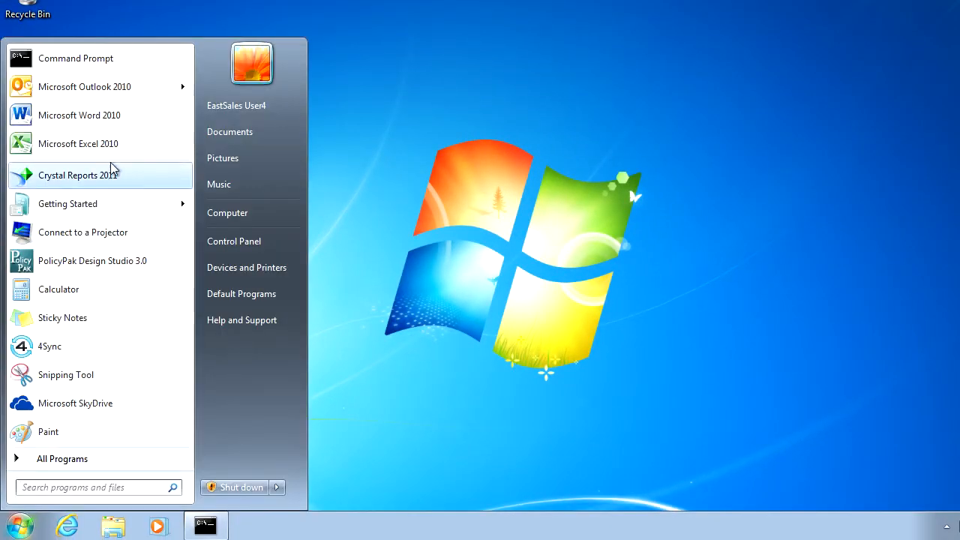
click(80, 115)
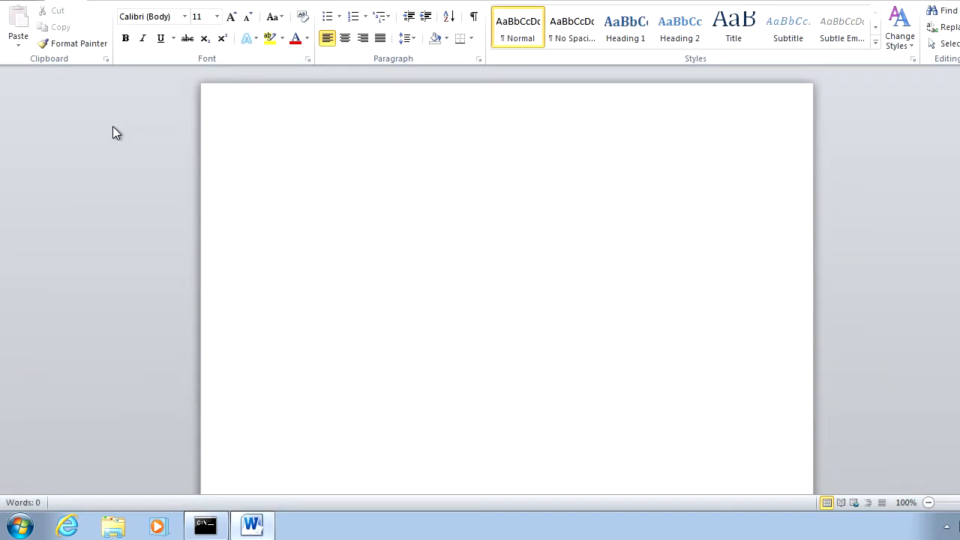
click(19, 13)
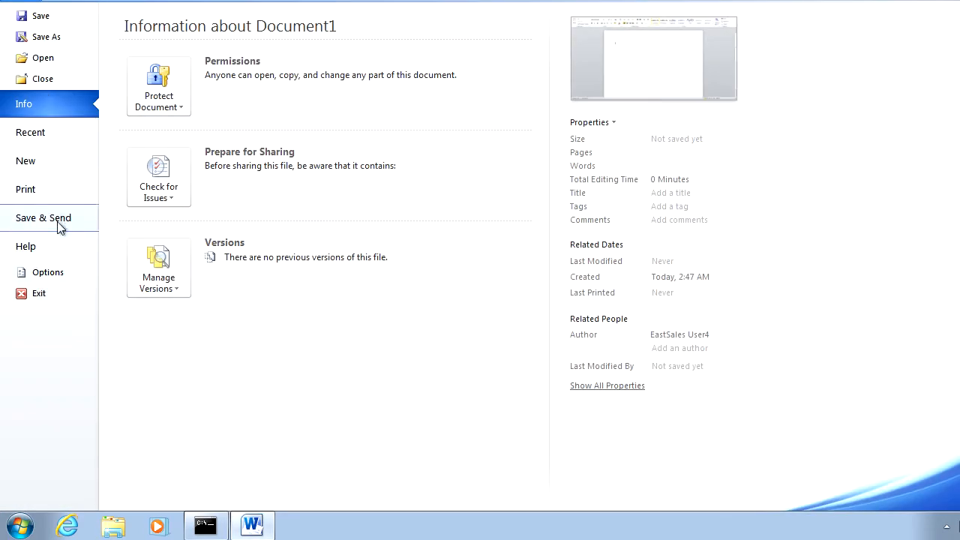
click(48, 272)
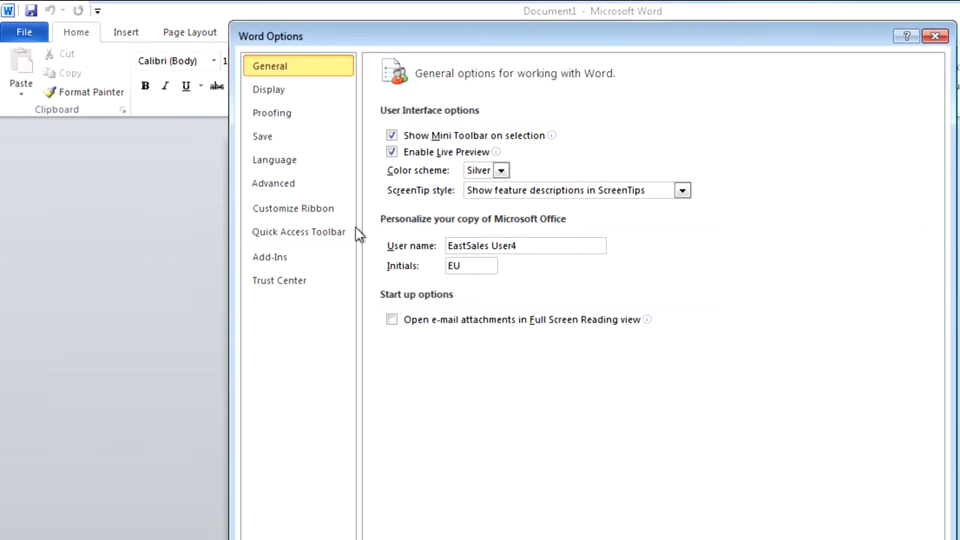
click(279, 280)
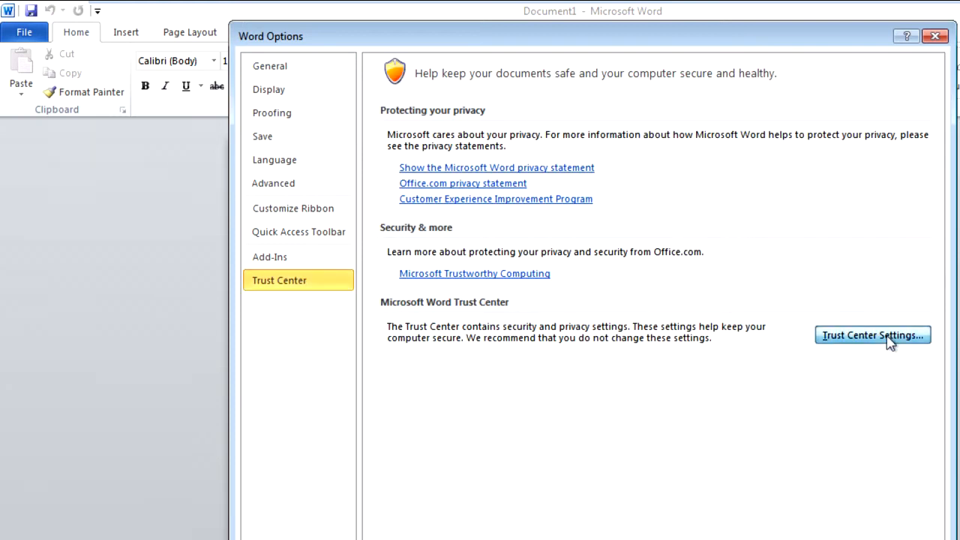
click(871, 335)
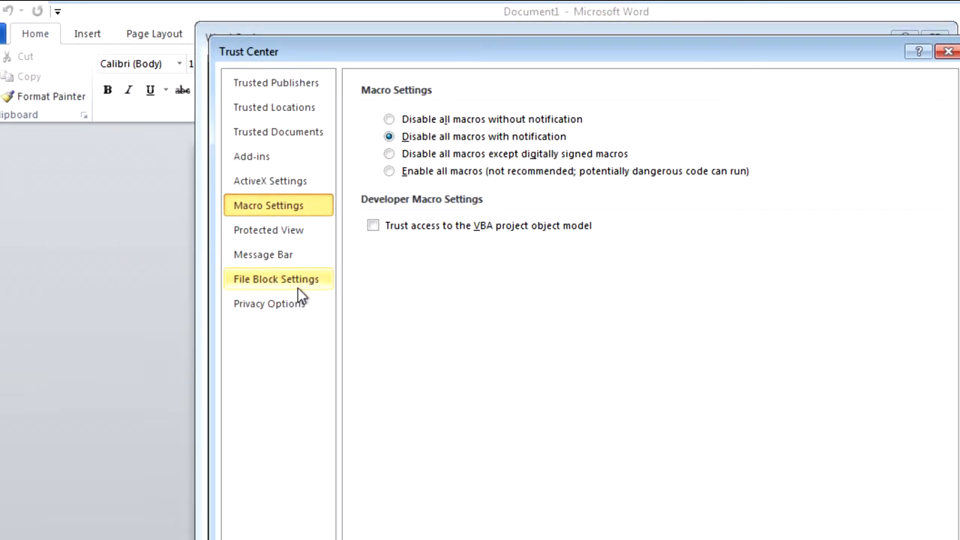
click(267, 230)
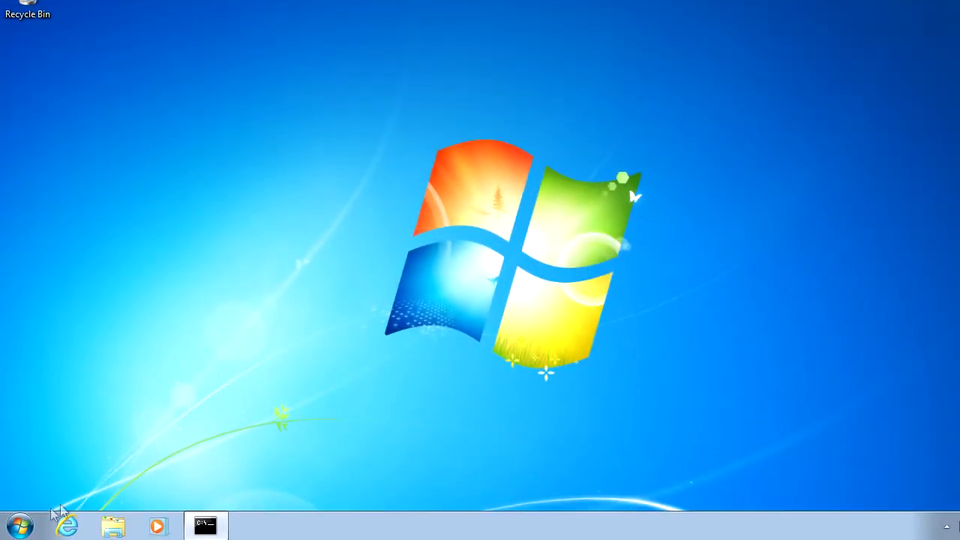
Launch Excel 2010 and view the Trust Center's Office.com and feedback privacy options
click(18, 524)
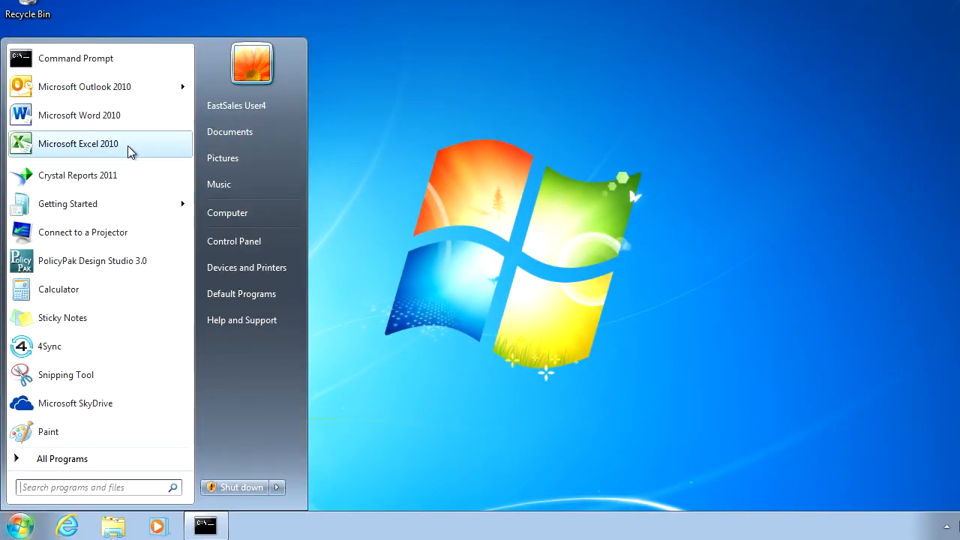
click(78, 143)
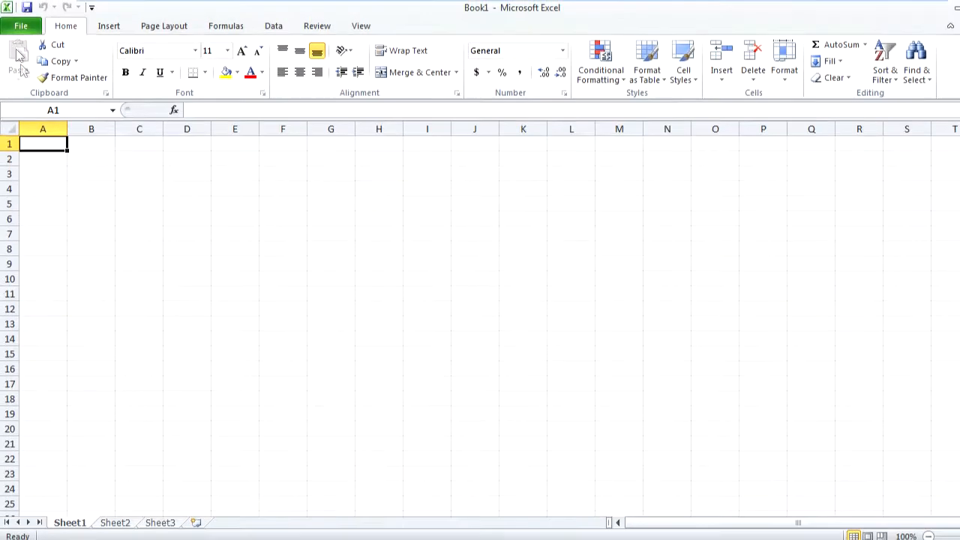
click(21, 25)
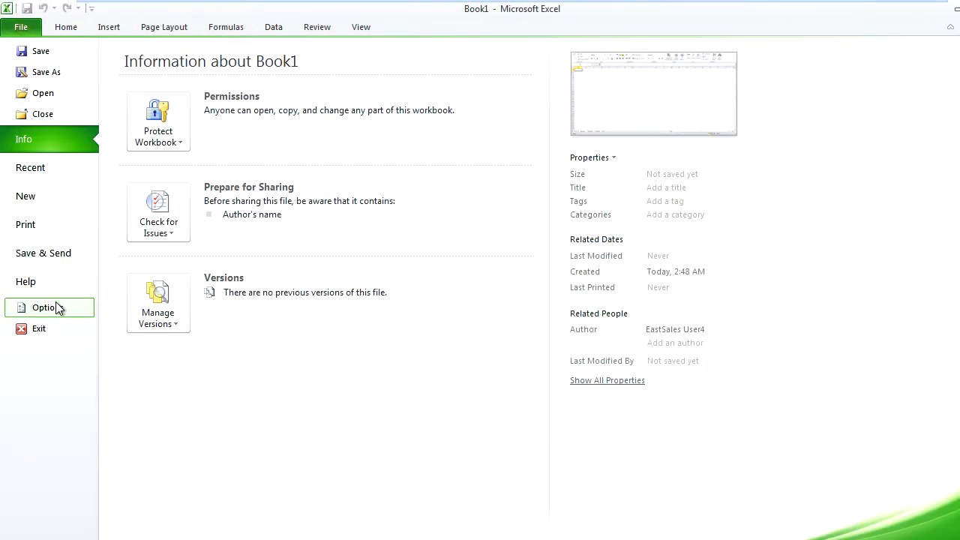
click(47, 308)
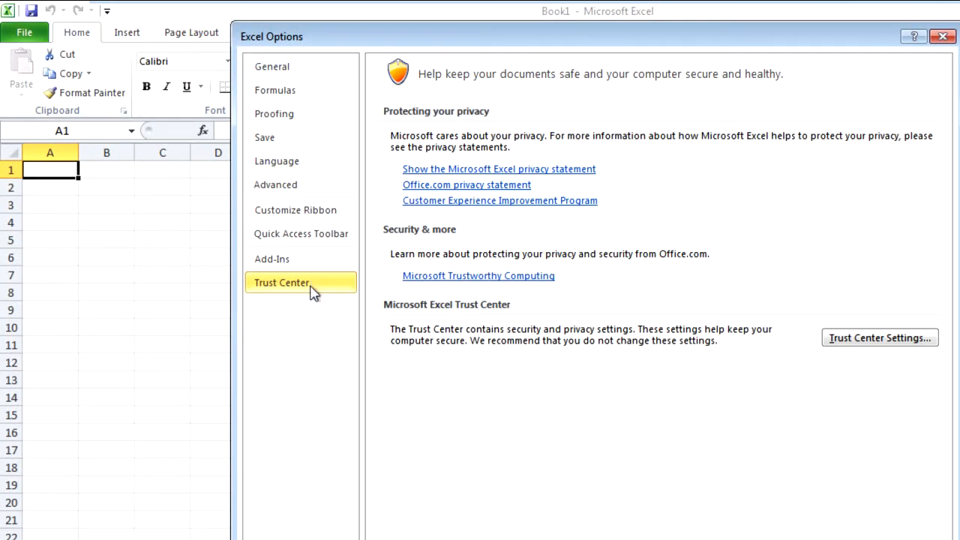
click(878, 337)
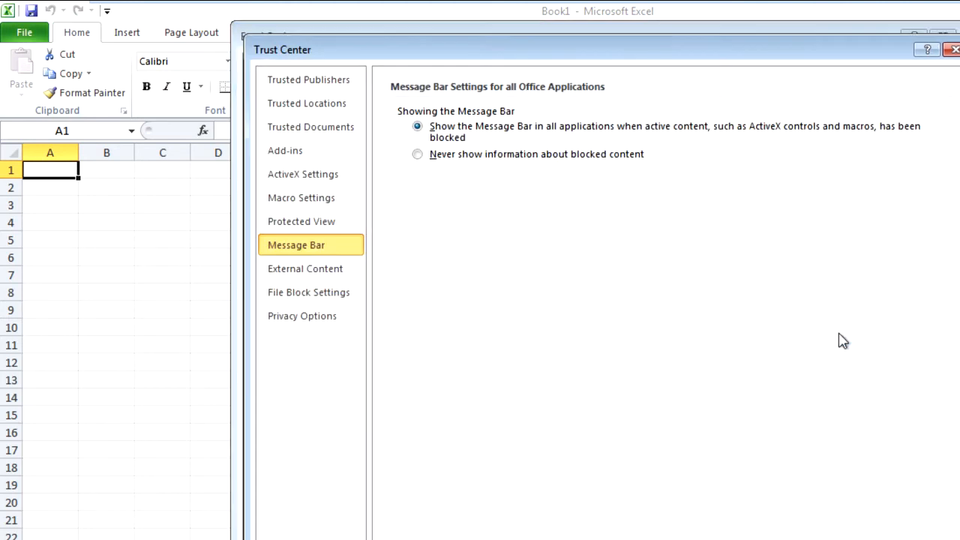
mouse_move(301, 316)
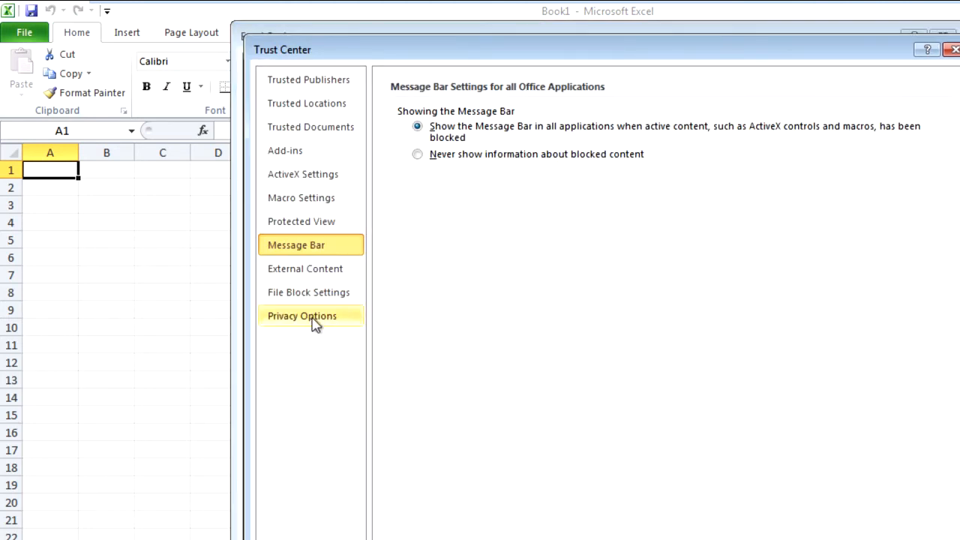
click(301, 316)
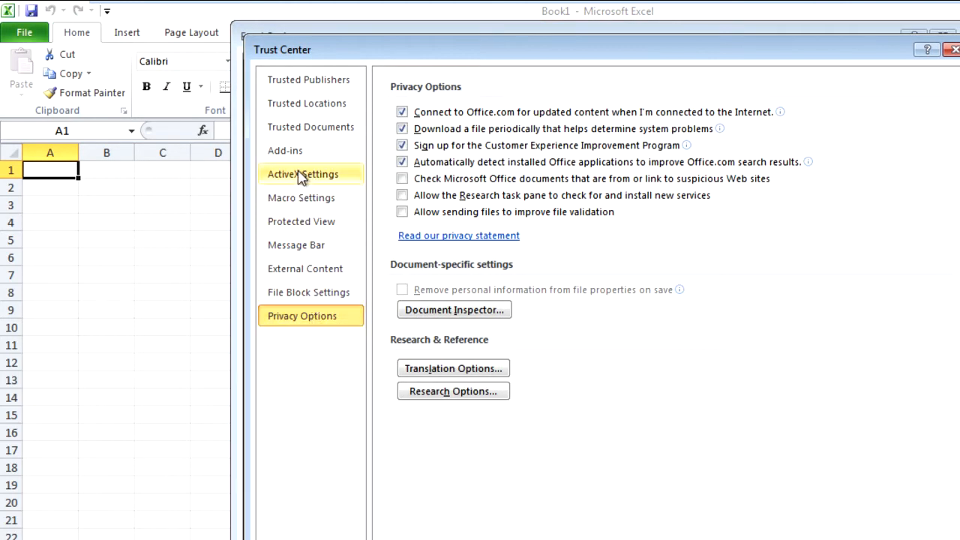
click(303, 174)
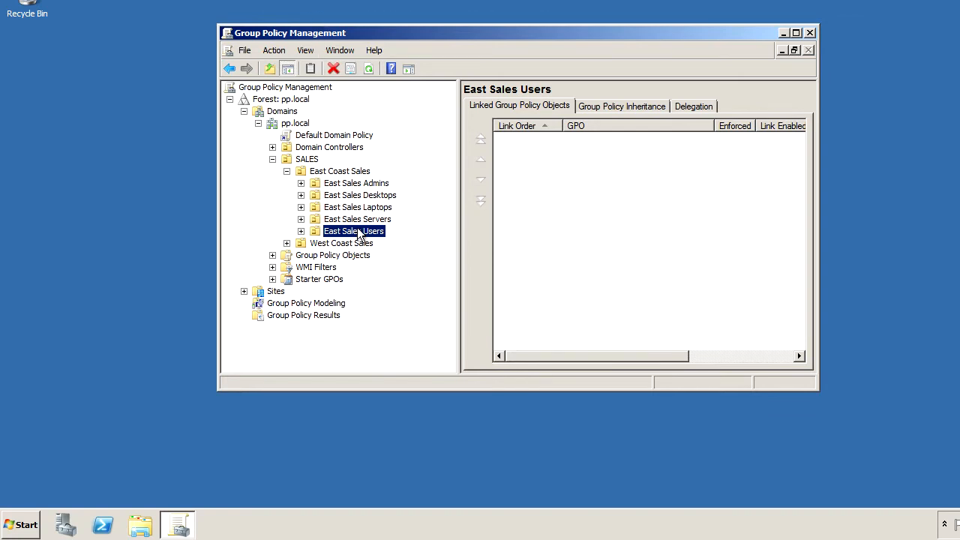
Create a GPO named 'Manage Office 2010' linked to the East Sales Users unit
right_click(353, 231)
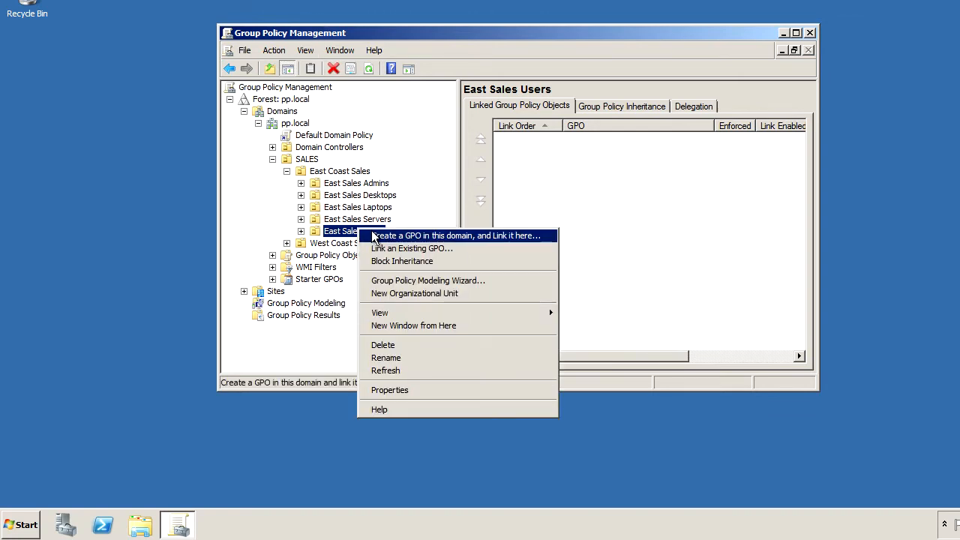
click(455, 236)
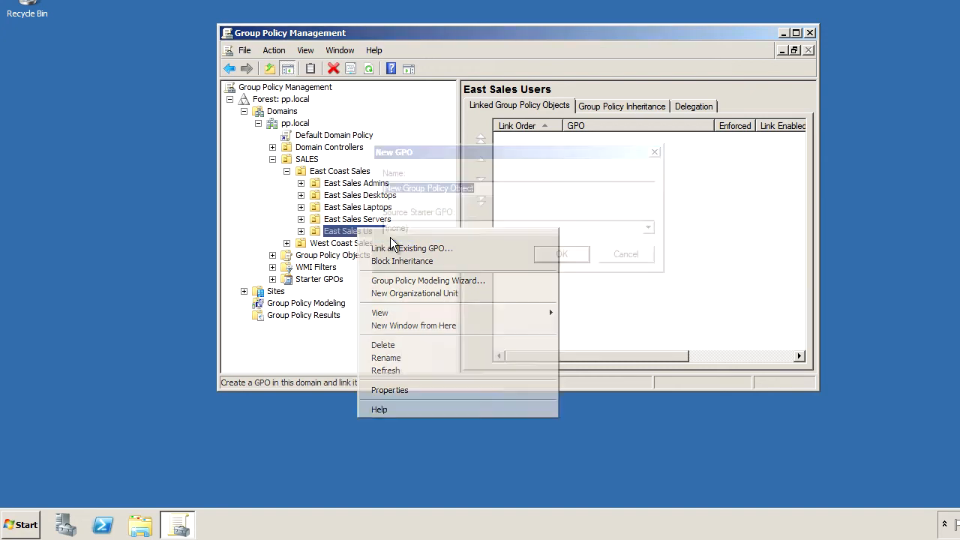
text(Manage Office 2010)
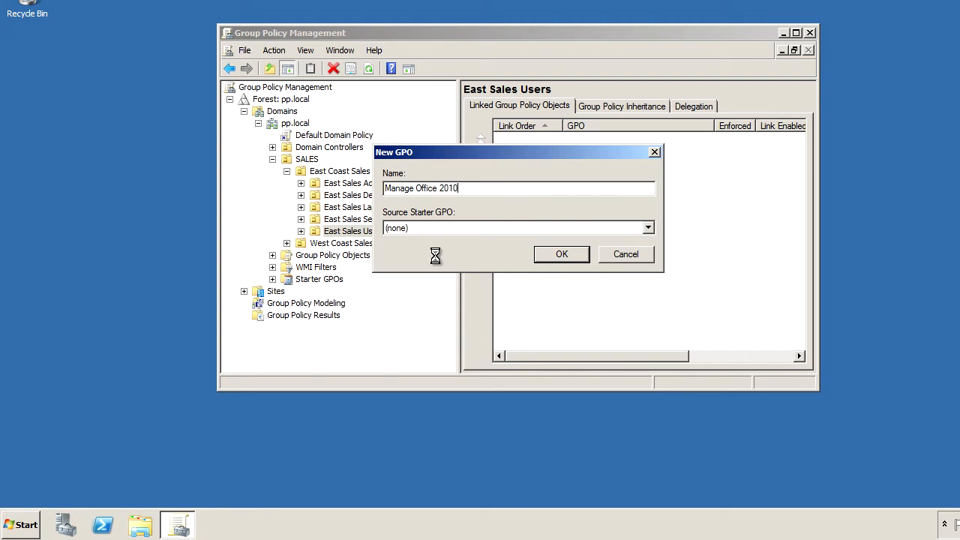
click(561, 253)
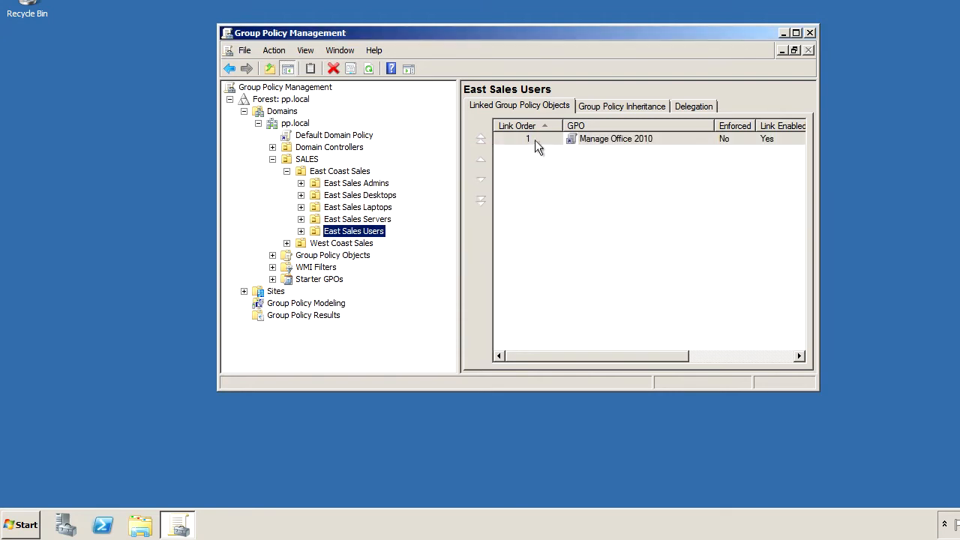
Edit Manage Office 2010 and add PolicyPak for Microsoft Outlook 2010 under User Configuration
right_click(616, 139)
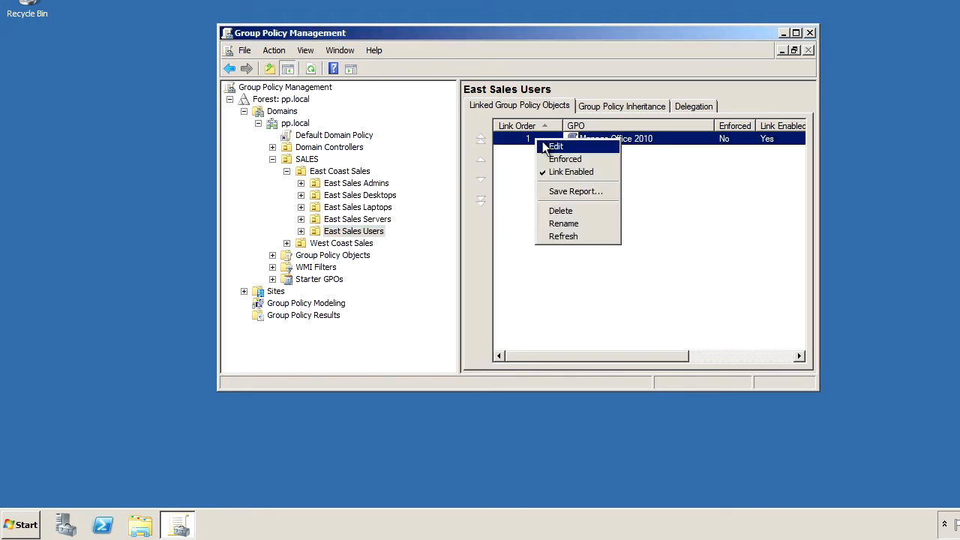
mouse_move(581, 158)
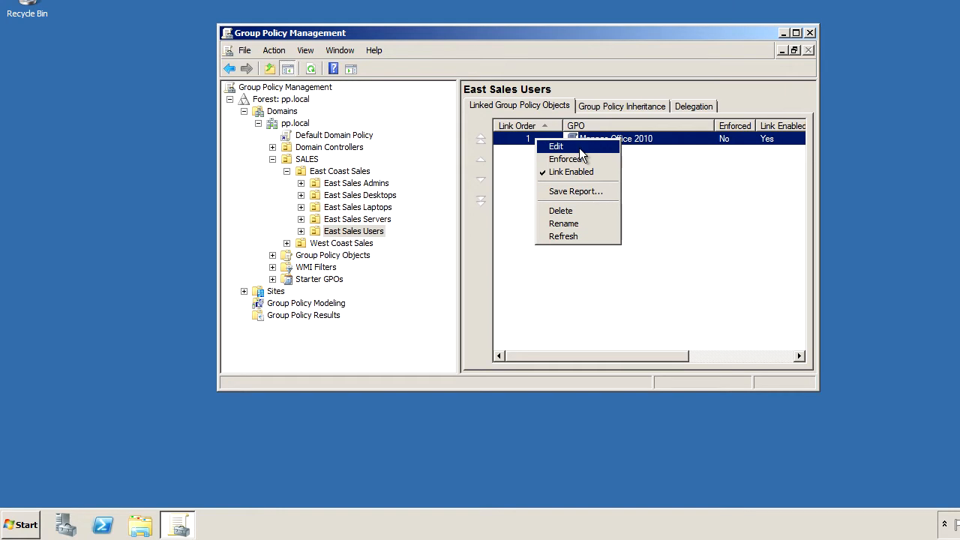
click(556, 146)
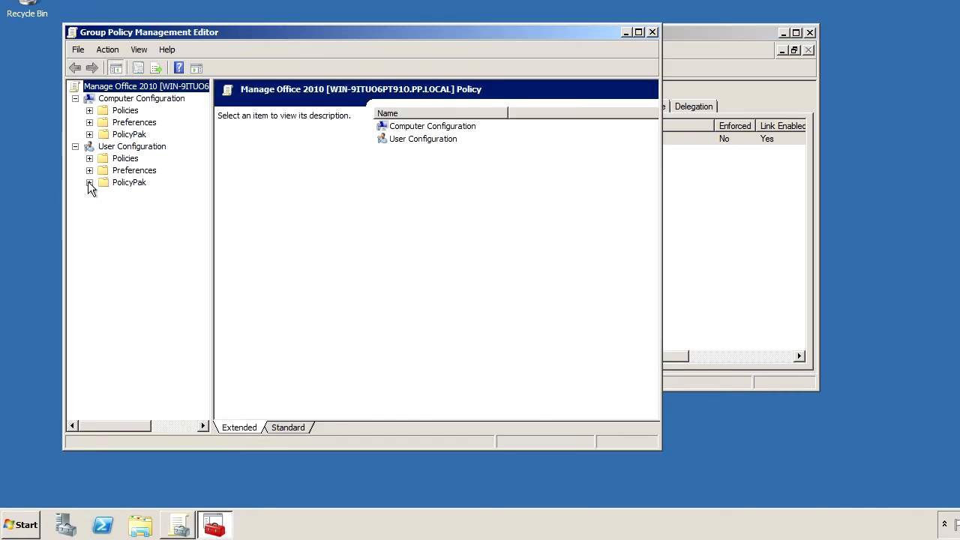
click(89, 183)
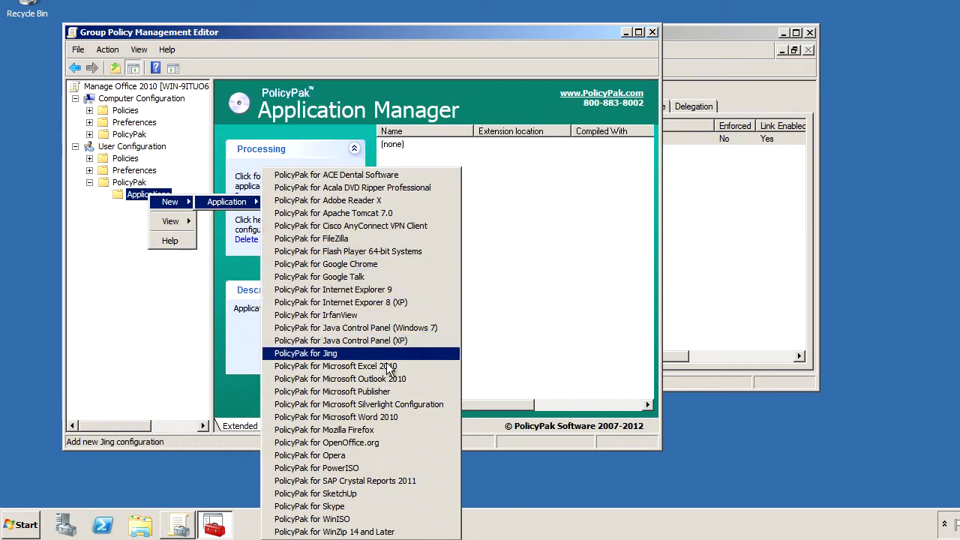
mouse_move(420, 384)
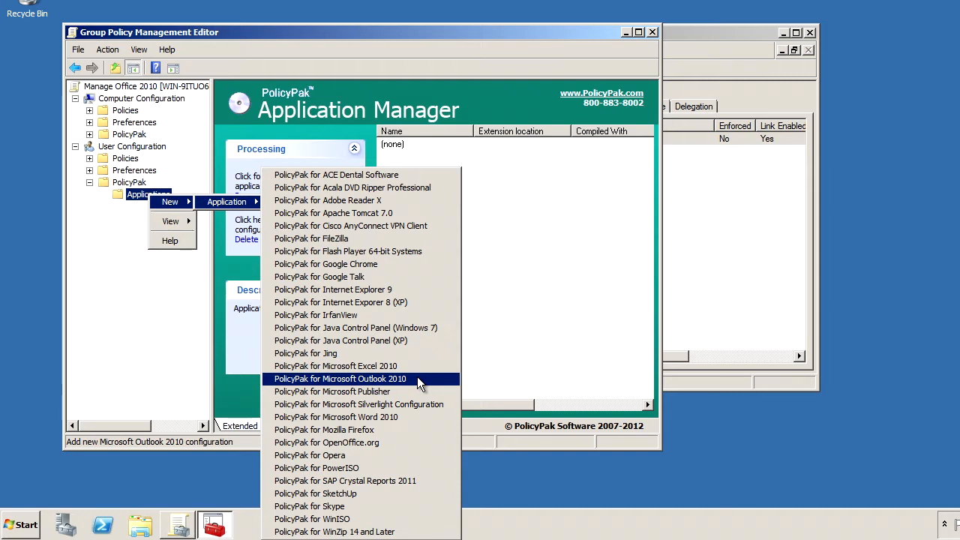
click(340, 379)
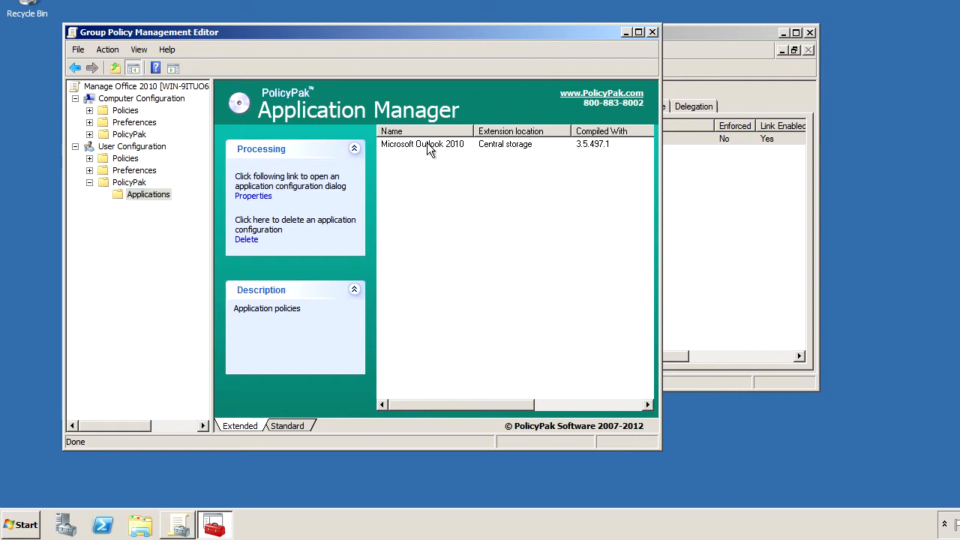
click(421, 144)
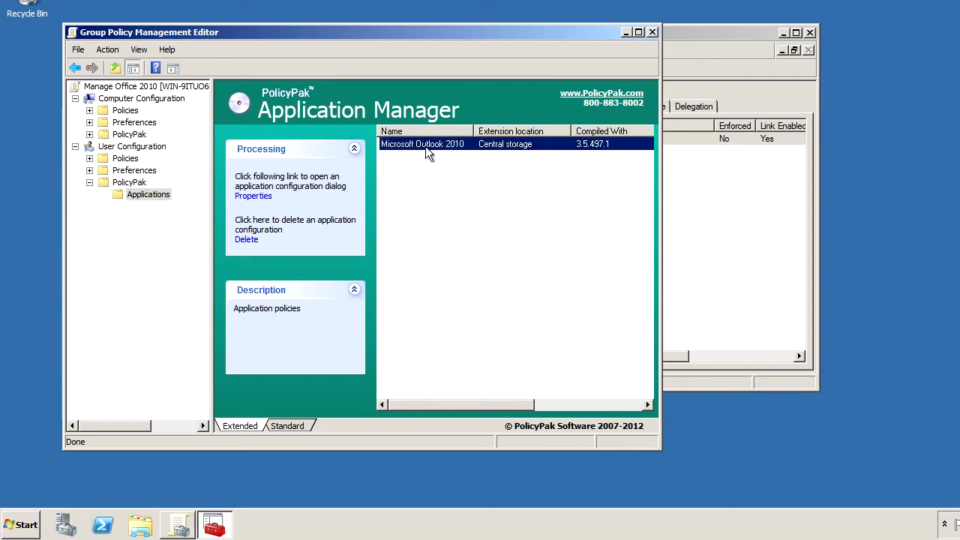
mouse_move(450, 184)
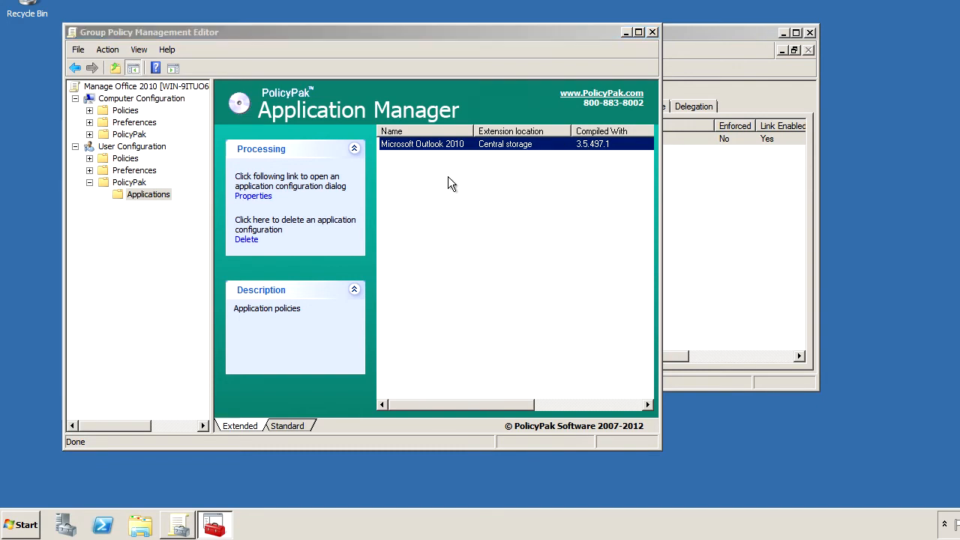
Require encryption, digital signatures and plain-text reading on Outlook's E-mail Security settings
click(253, 195)
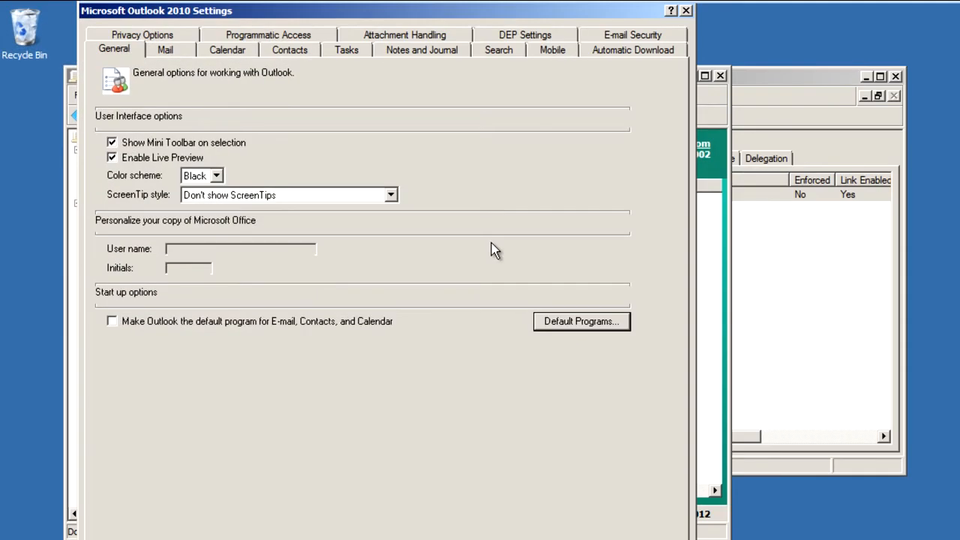
mouse_move(487, 180)
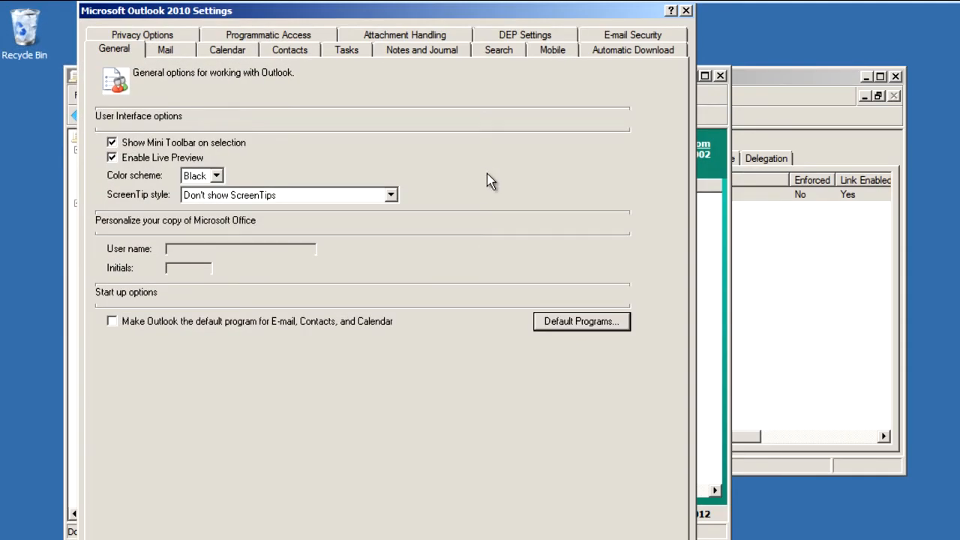
mouse_move(615, 39)
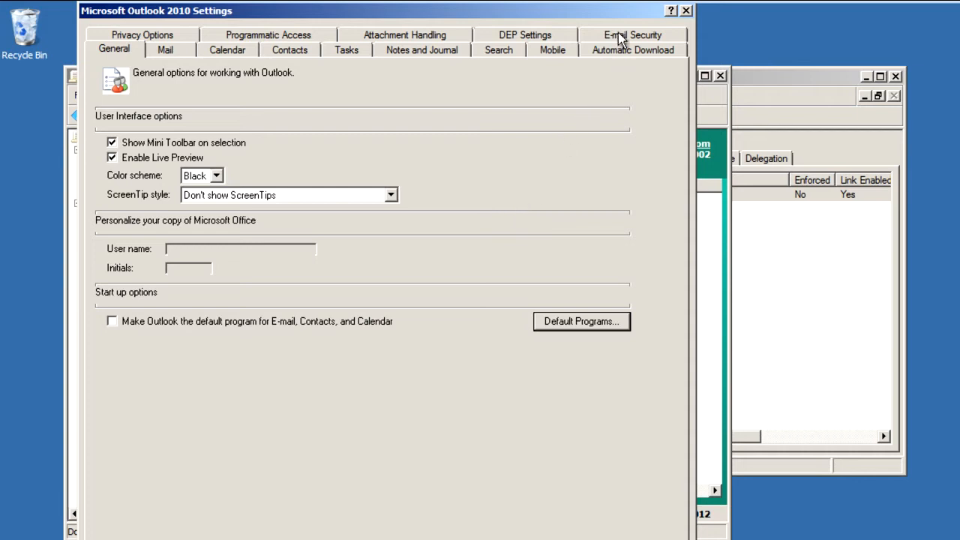
click(632, 35)
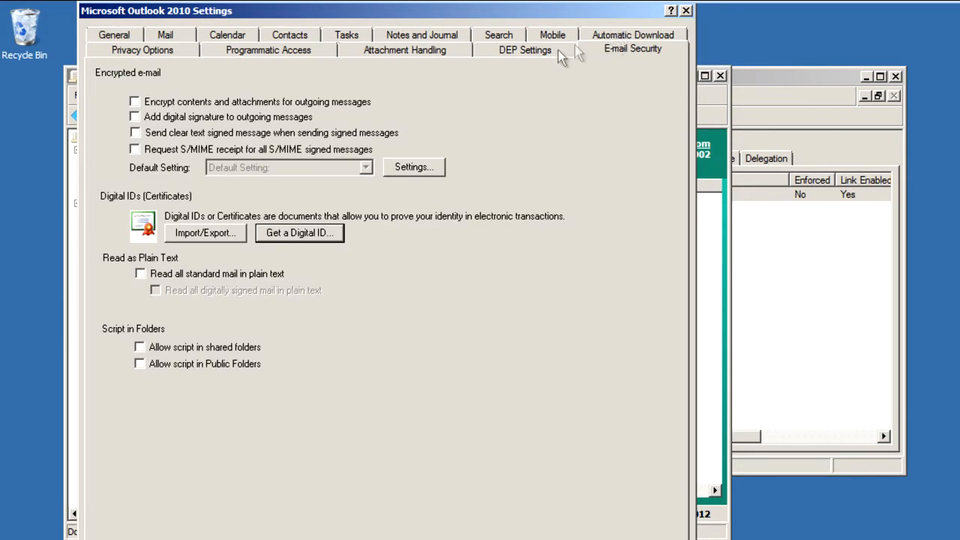
click(135, 102)
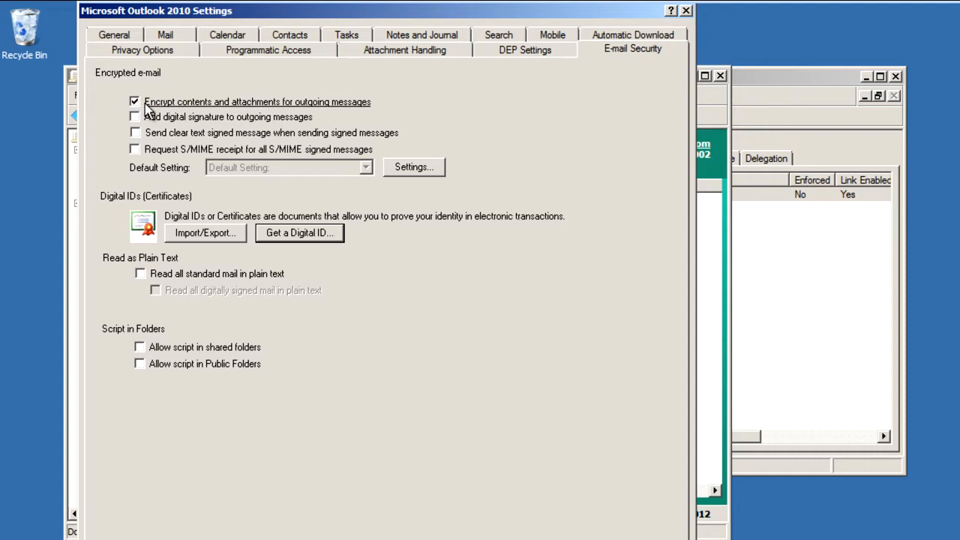
mouse_move(138, 122)
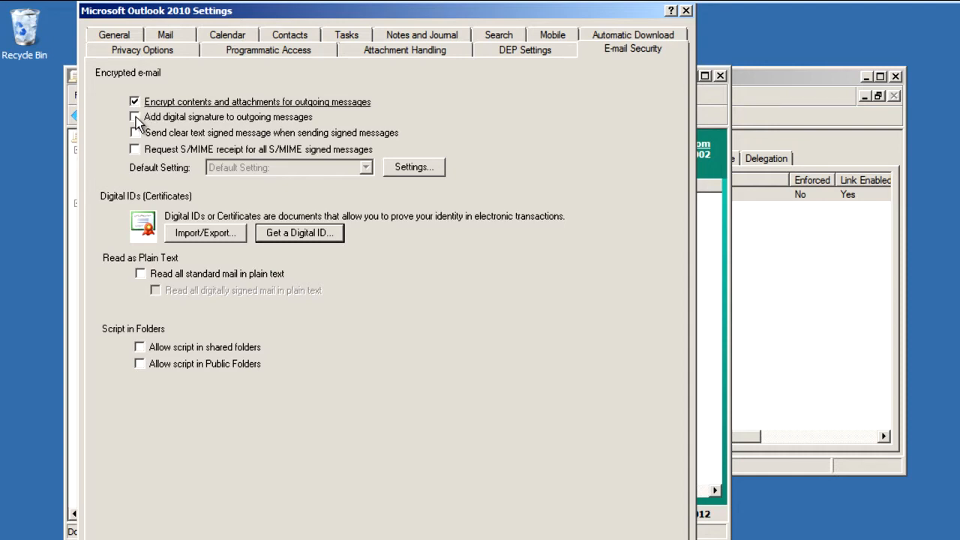
click(134, 116)
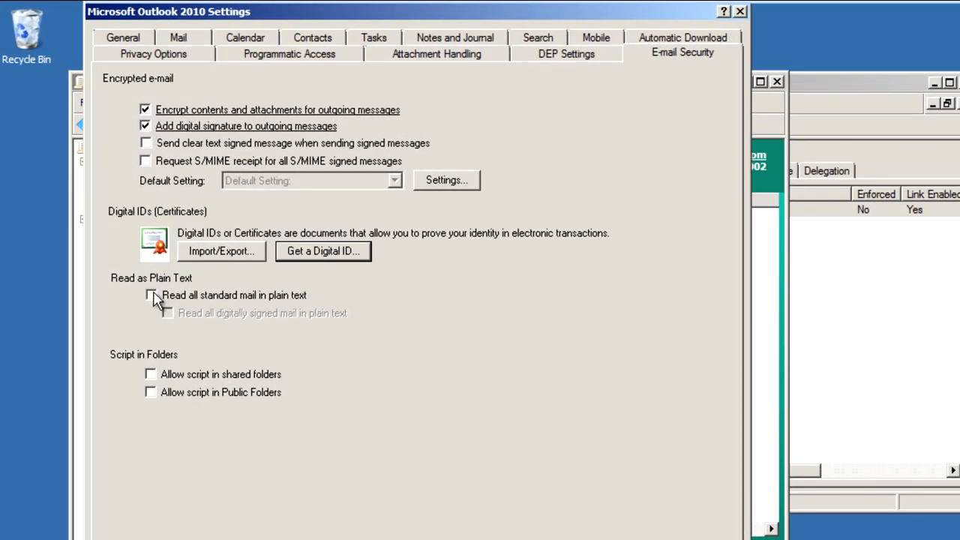
click(150, 295)
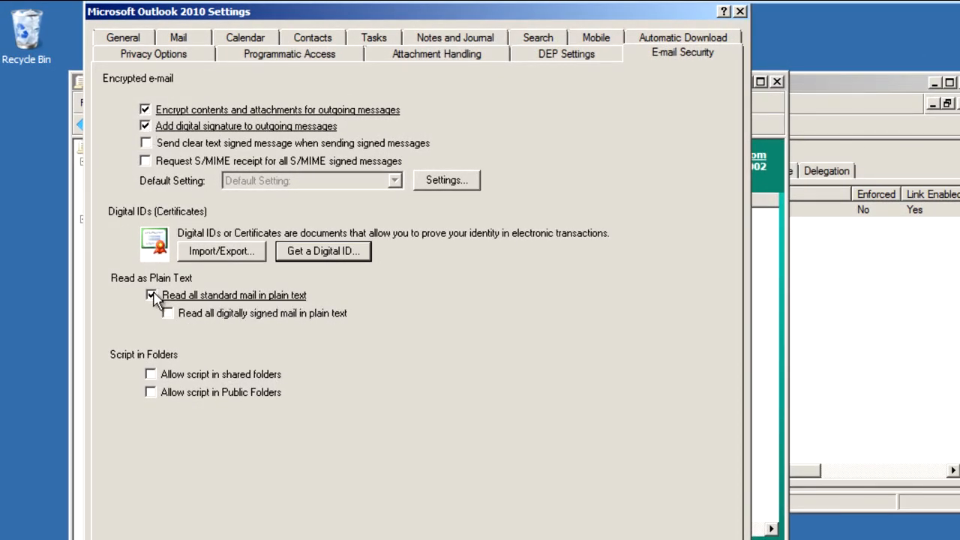
click(151, 294)
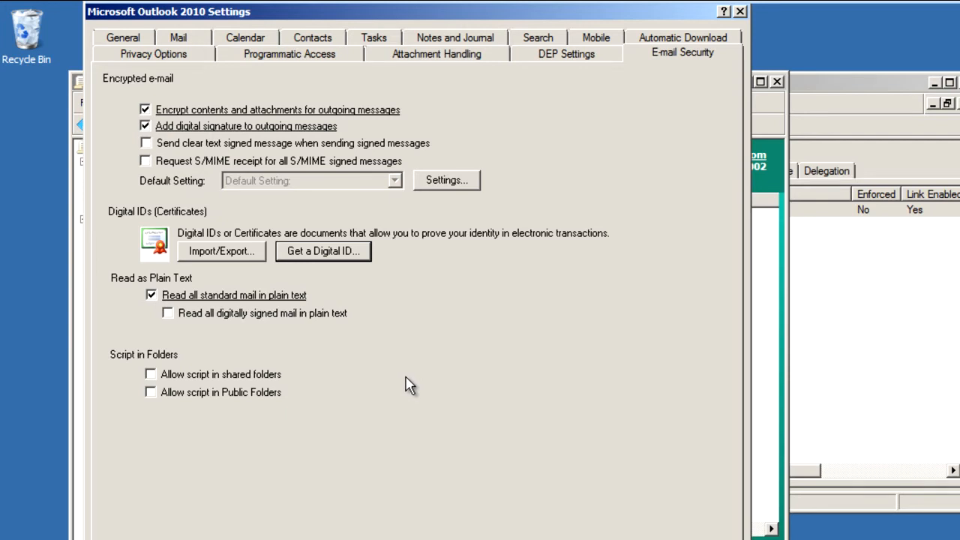
mouse_move(420, 390)
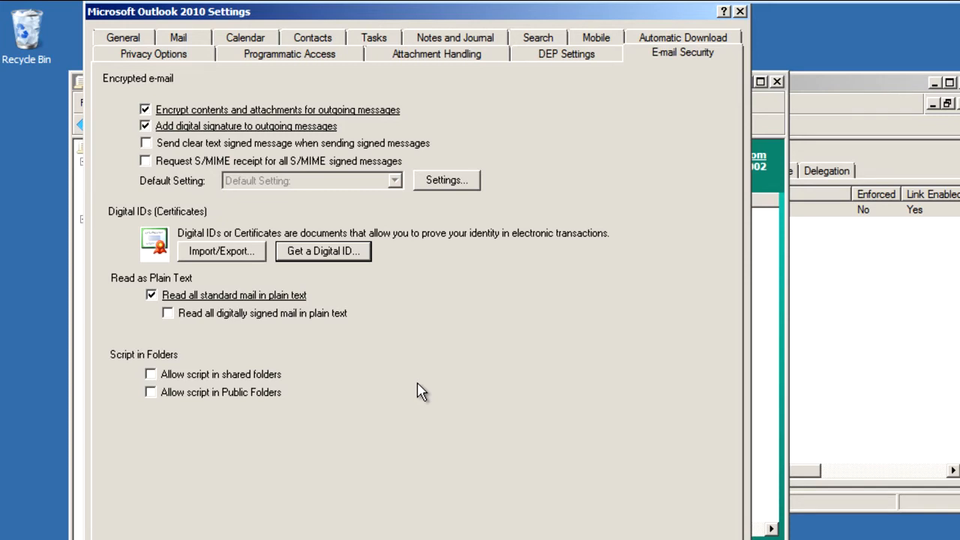
mouse_move(709, 51)
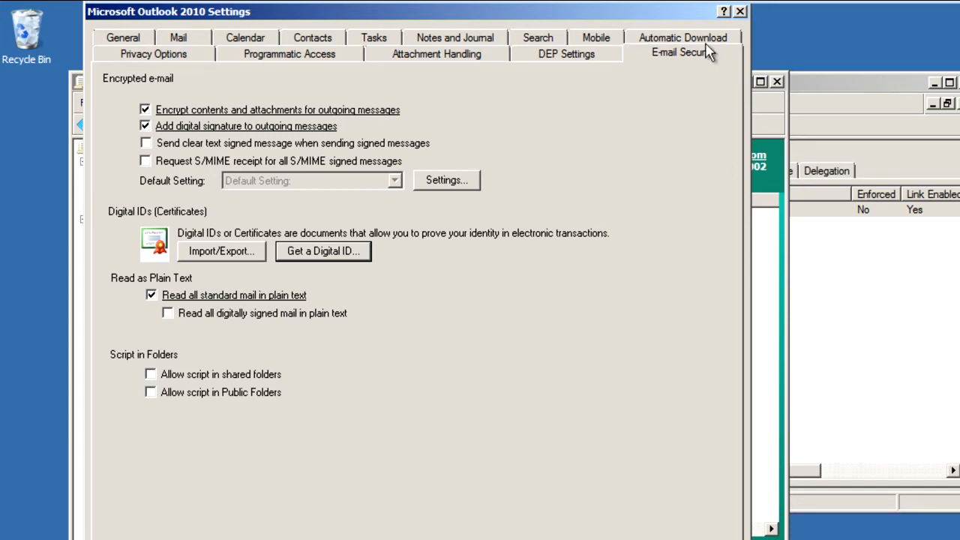
Block automatic picture downloads in HTML mail and adjust the safe senders download option
click(682, 37)
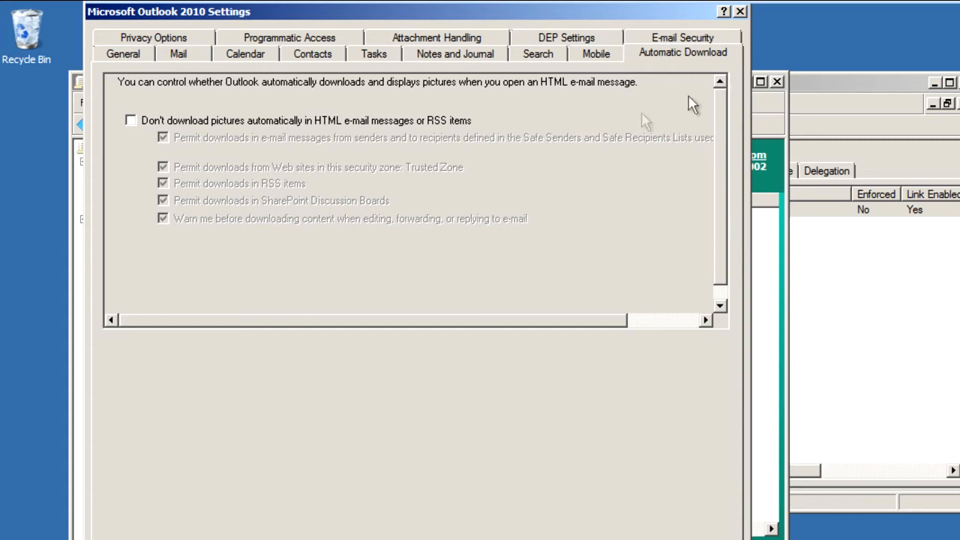
click(130, 120)
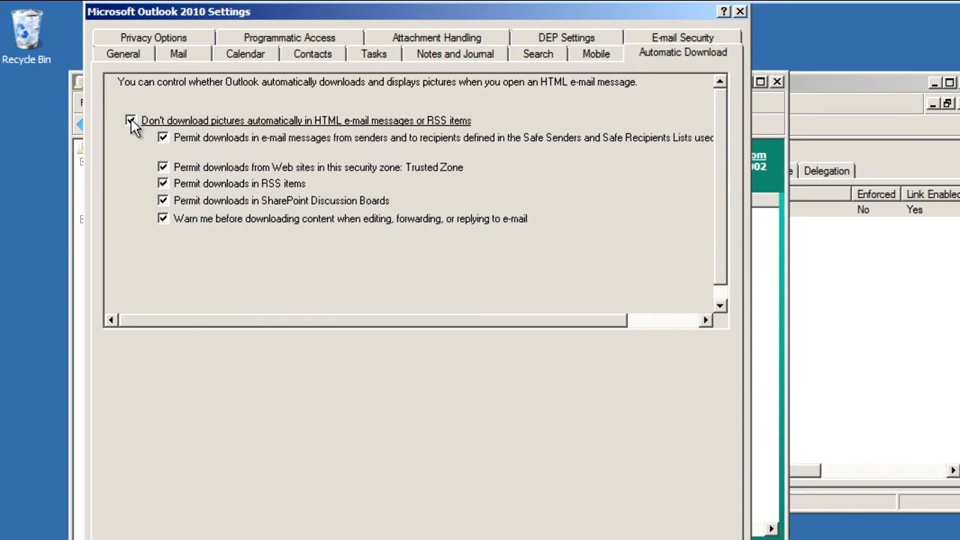
click(129, 120)
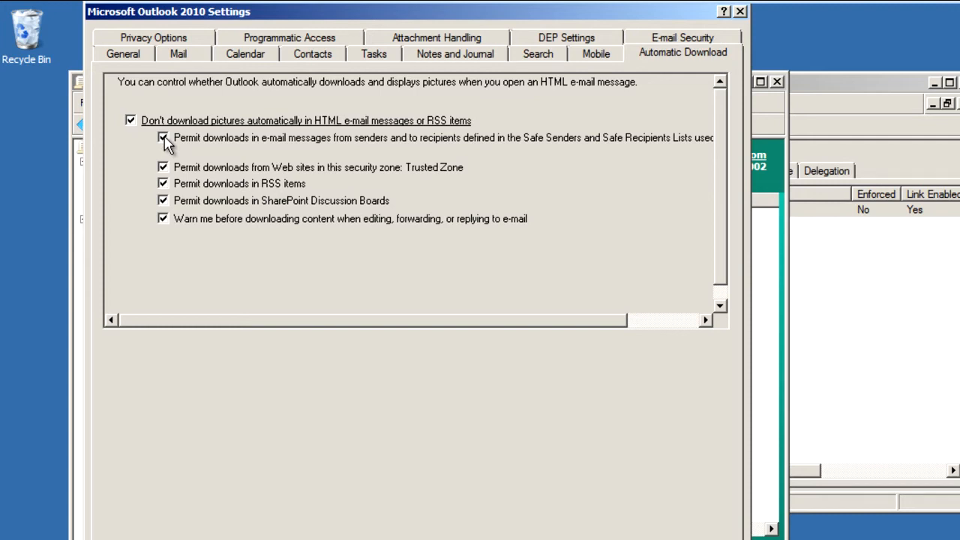
click(162, 138)
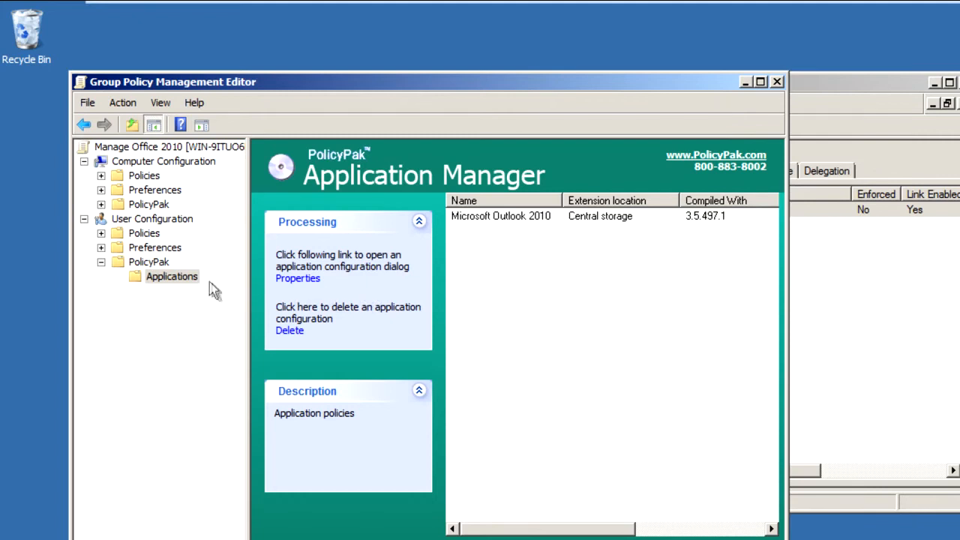
Add a Microsoft Word 2010 application entry and open its Properties
right_click(172, 276)
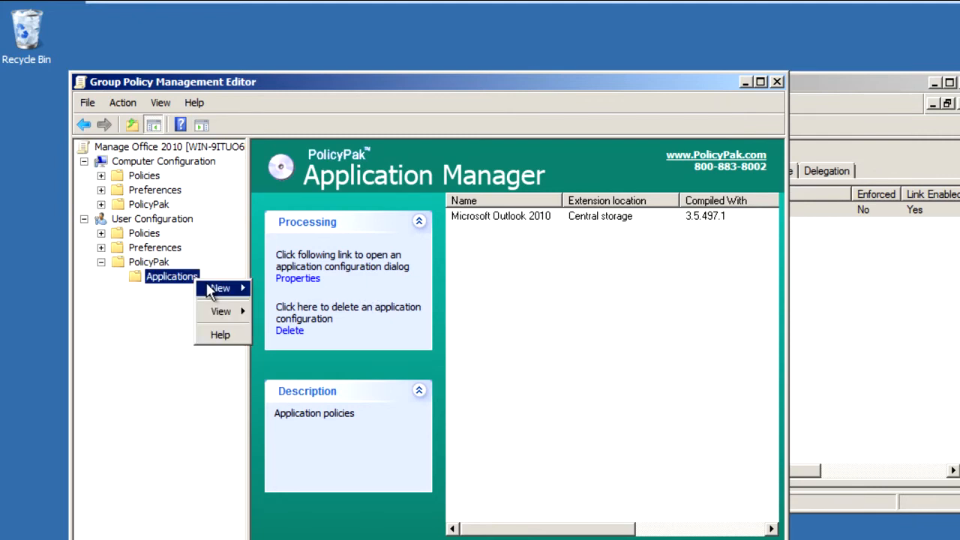
click(220, 287)
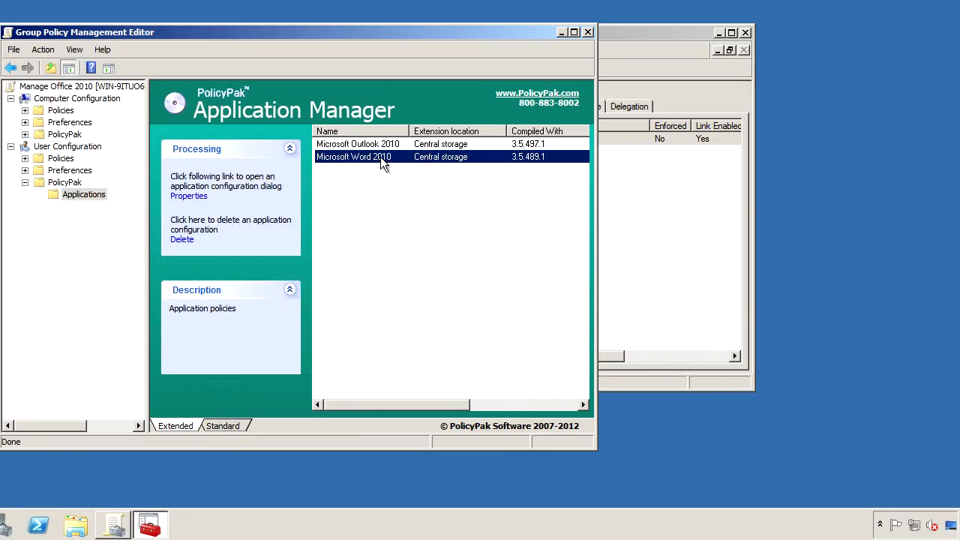
right_click(353, 156)
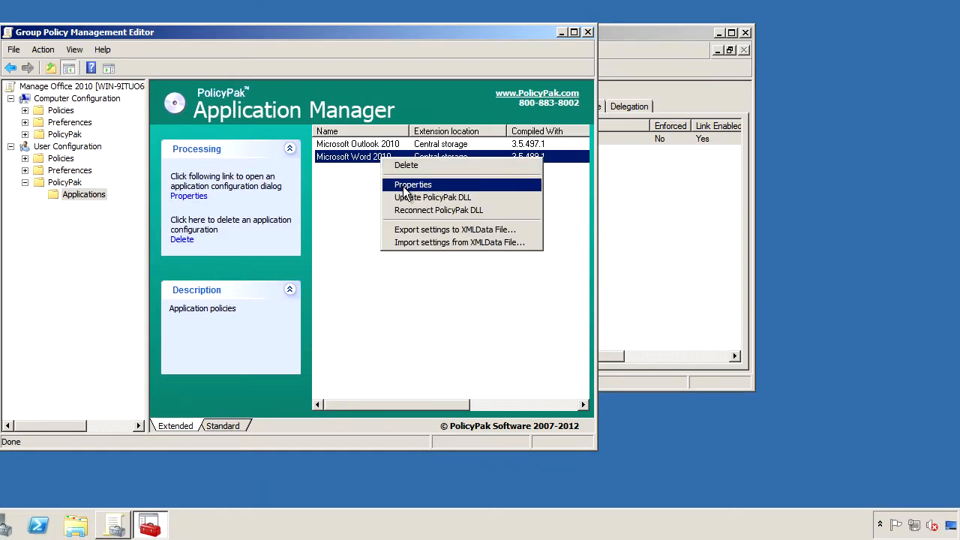
click(413, 185)
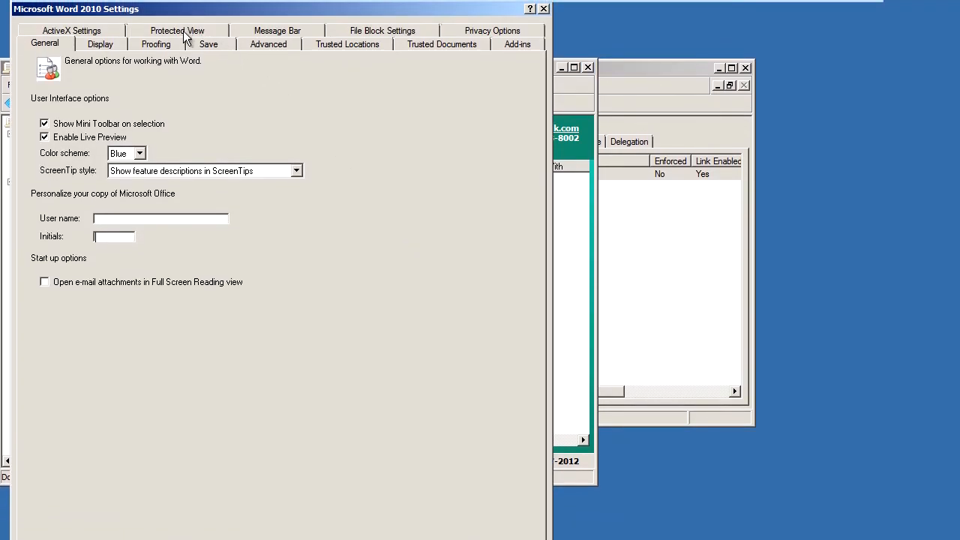
Enable Word 2010 Protected View for Internet files and Outlook attachments, and require trusted-publisher add-ins
click(178, 31)
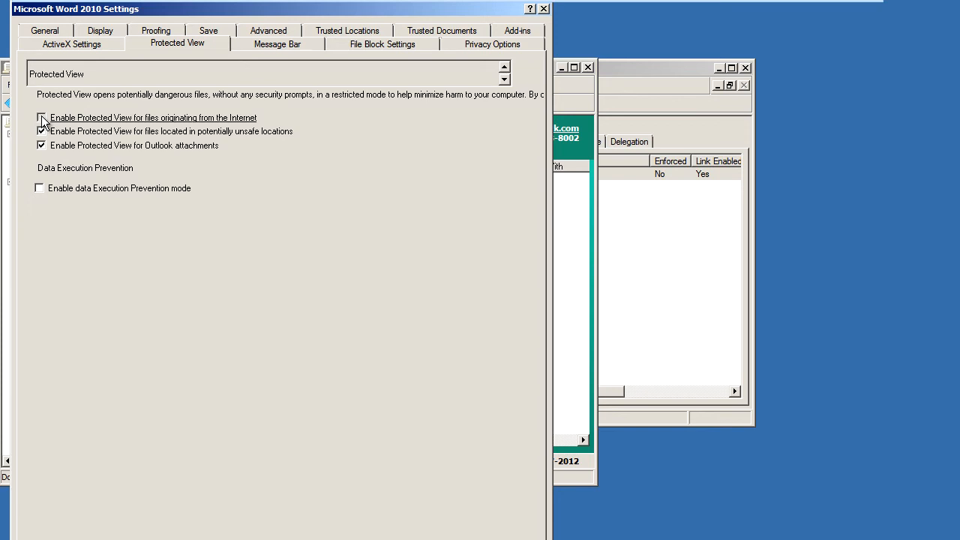
click(41, 118)
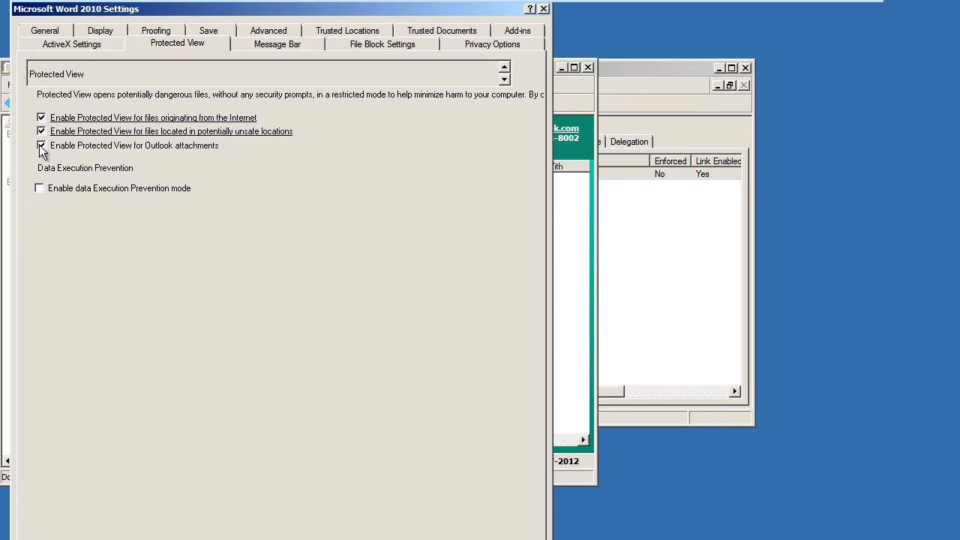
click(41, 145)
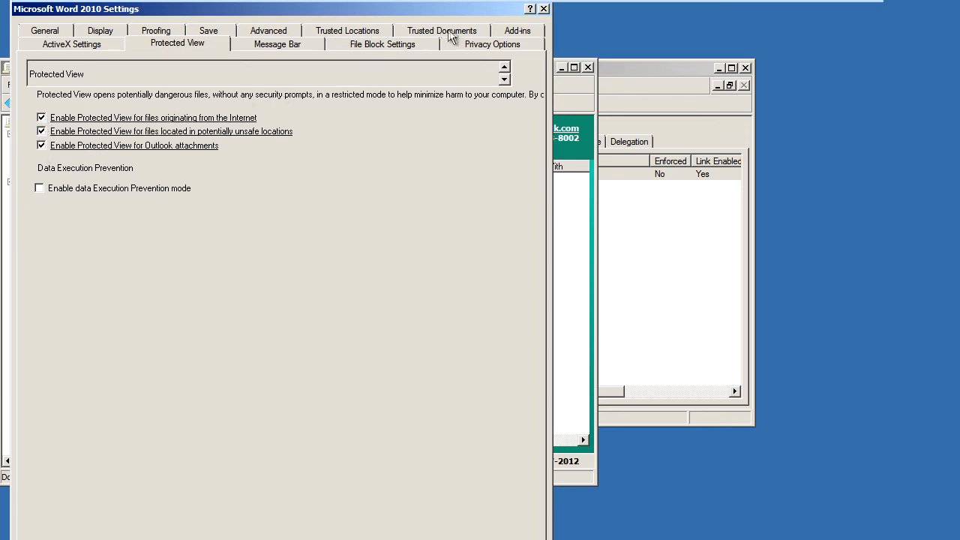
click(517, 42)
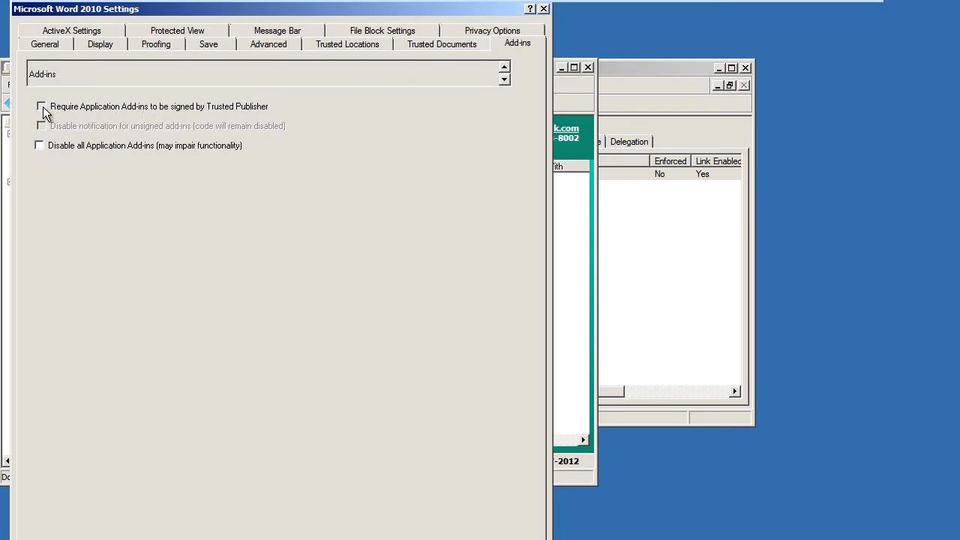
click(41, 106)
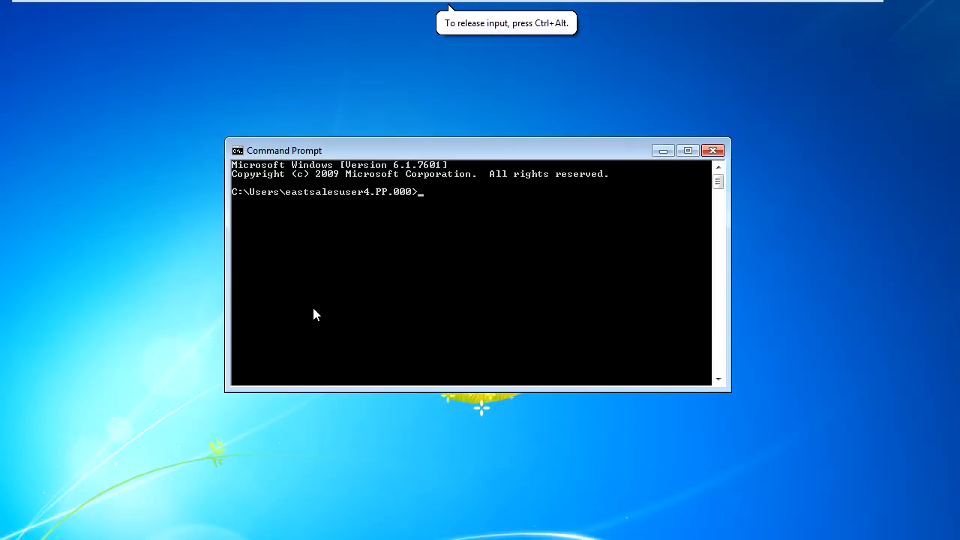
Run gpupdate until user policy updates successfully, then relaunch Outlook
text(gpupdate)
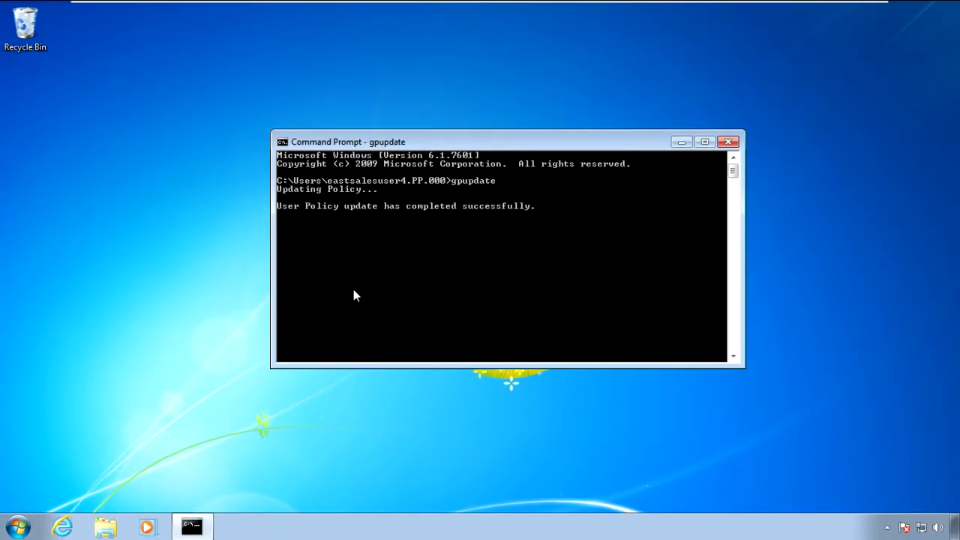
click(15, 525)
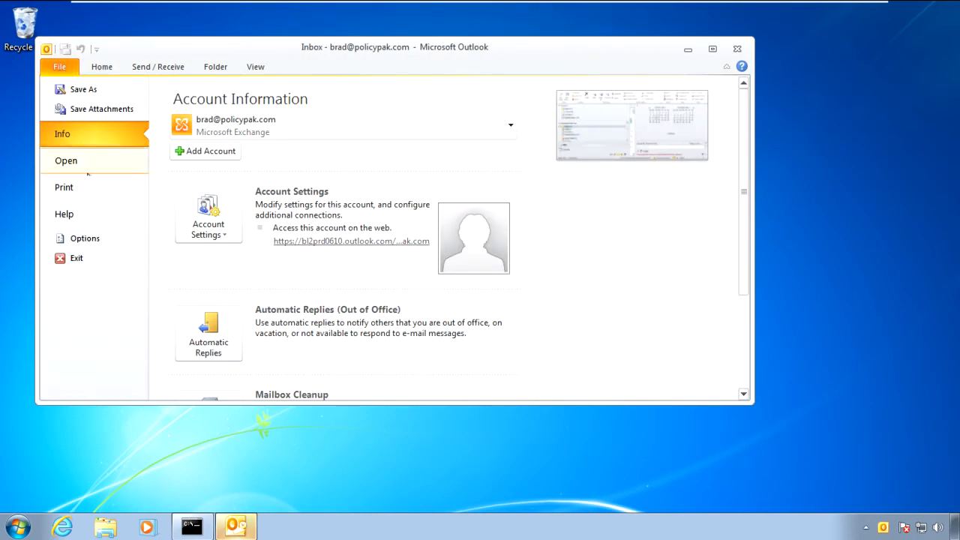
Verify Outlook's Trust Center shows the enforced e-mail security and download settings
click(85, 238)
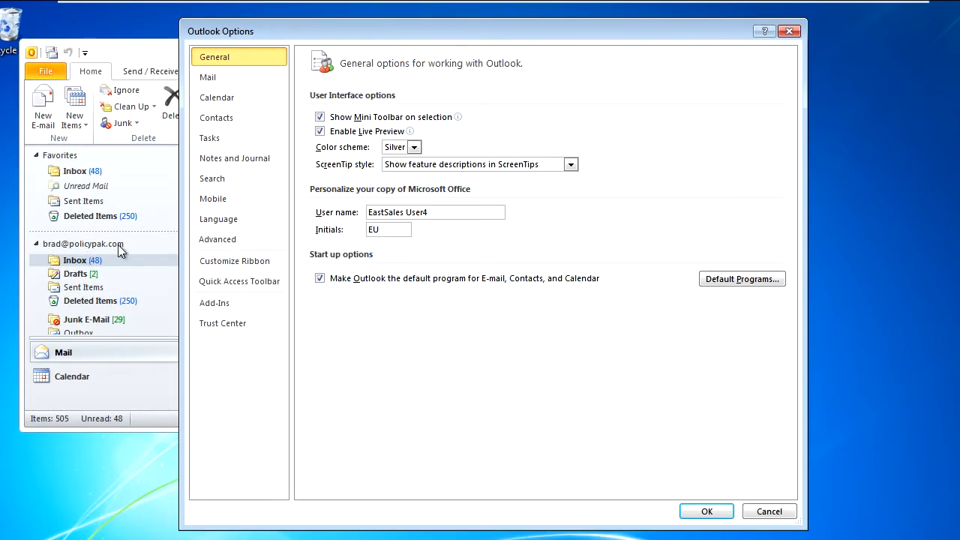
click(221, 322)
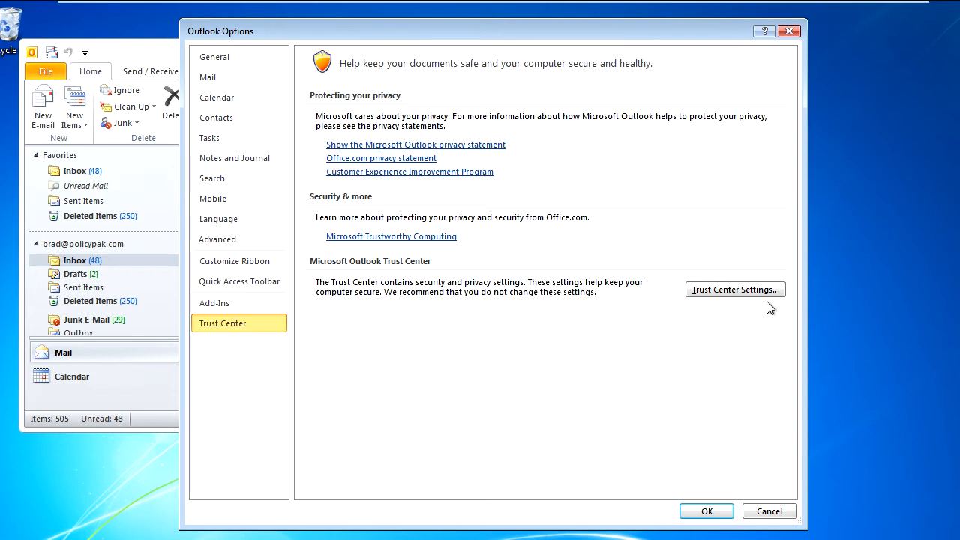
click(734, 289)
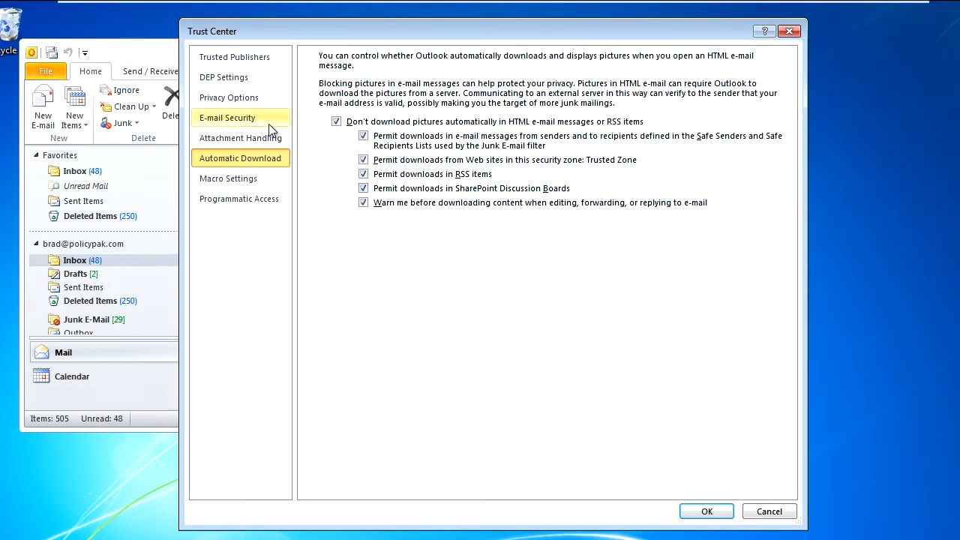
click(227, 118)
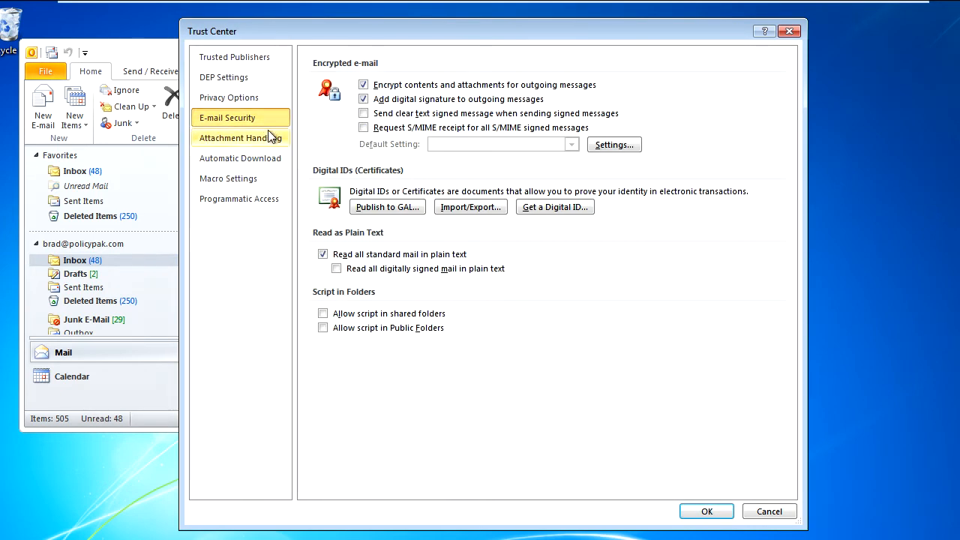
click(240, 158)
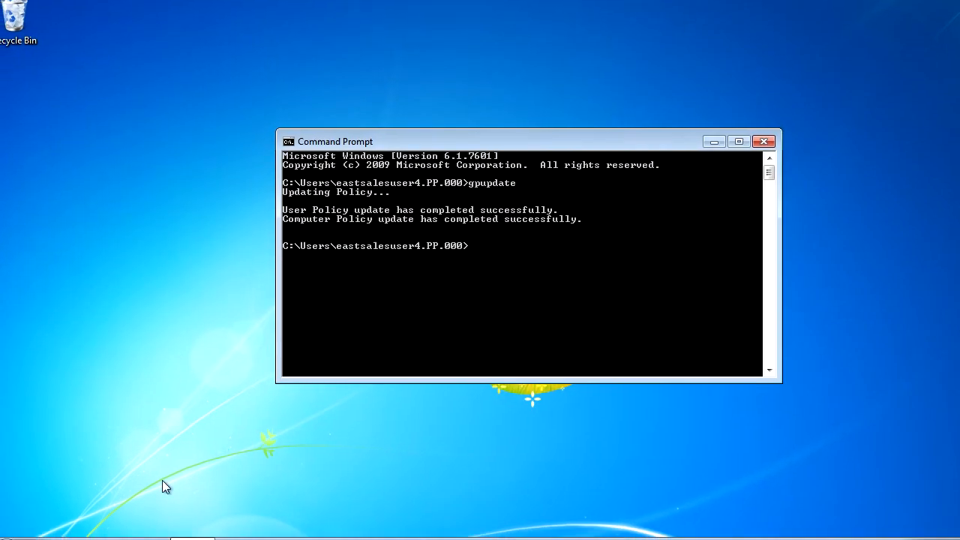
In Word's Trust Center, confirm add-ins need trusted signatures and all three Protected View options are on
click(13, 524)
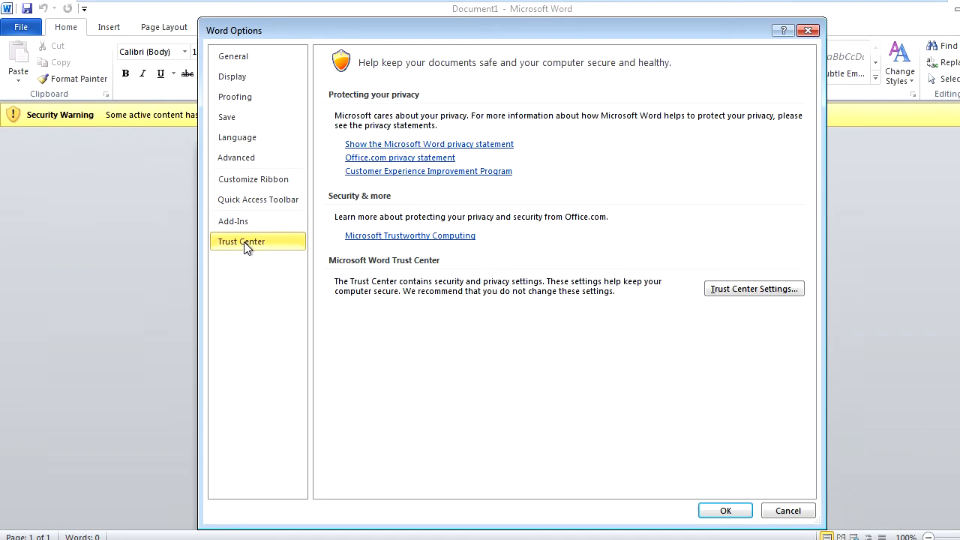
click(753, 288)
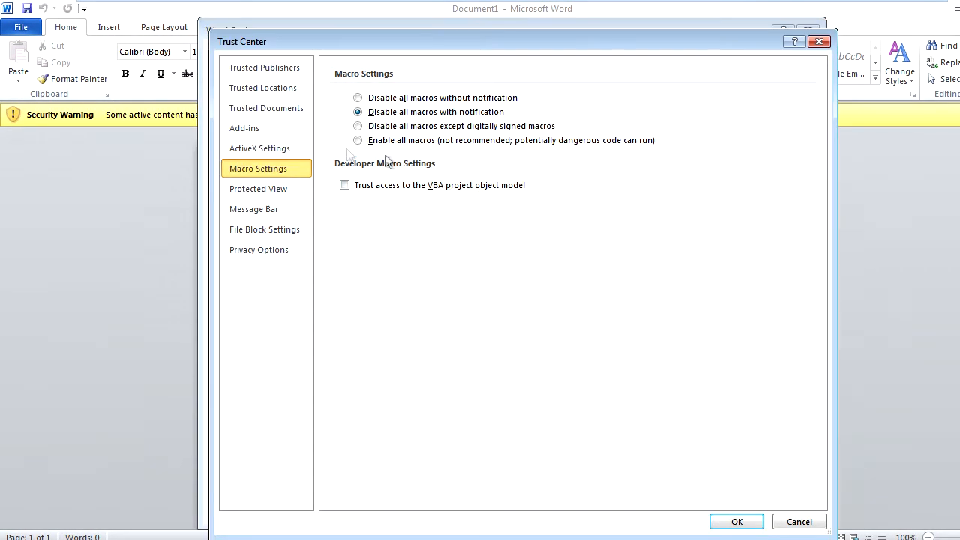
click(244, 128)
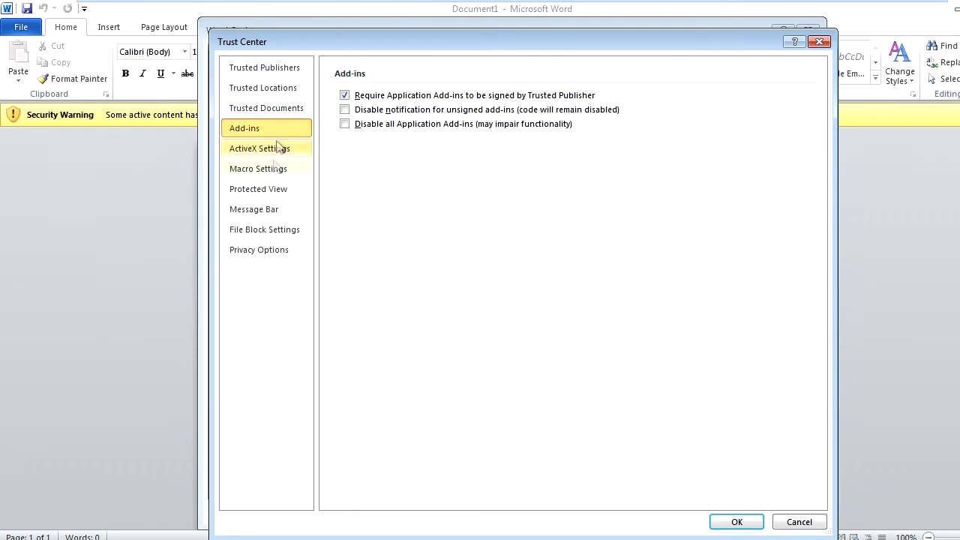
click(258, 188)
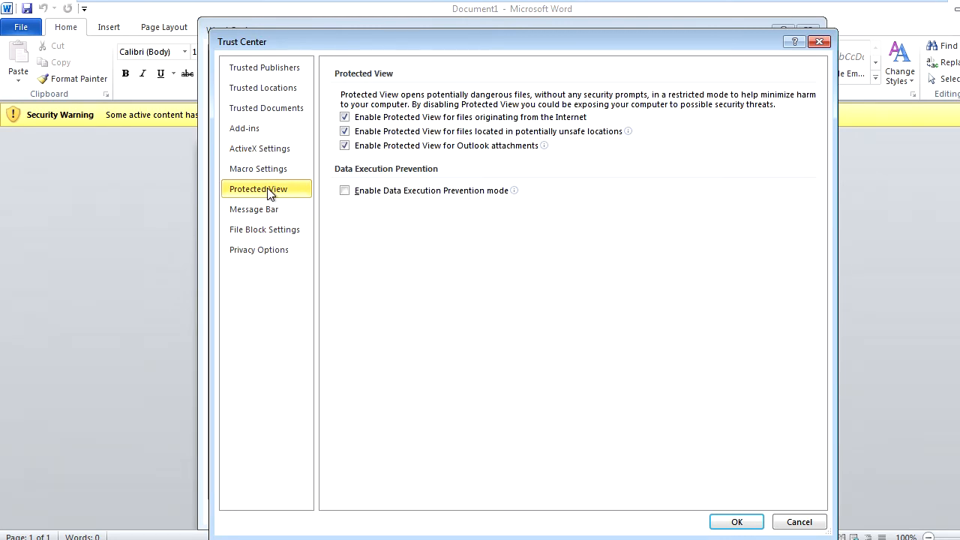
click(798, 521)
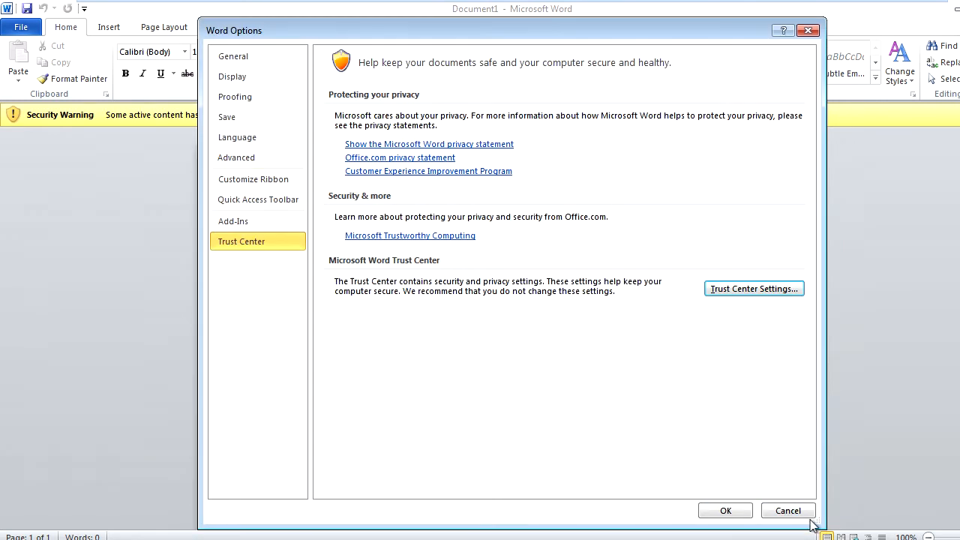
Close Word Options and add a Microsoft Excel 2010 entry under PolicyPak Applications
click(788, 509)
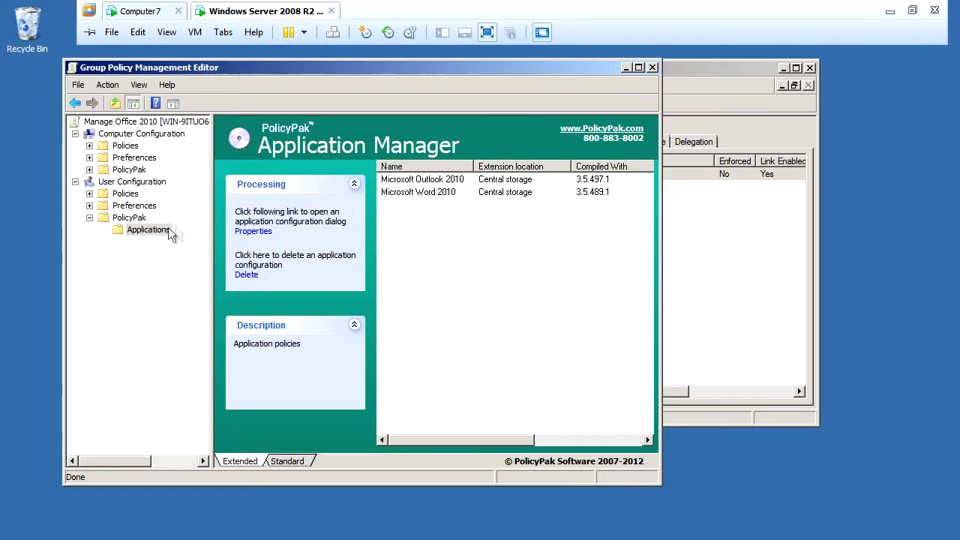
right_click(148, 229)
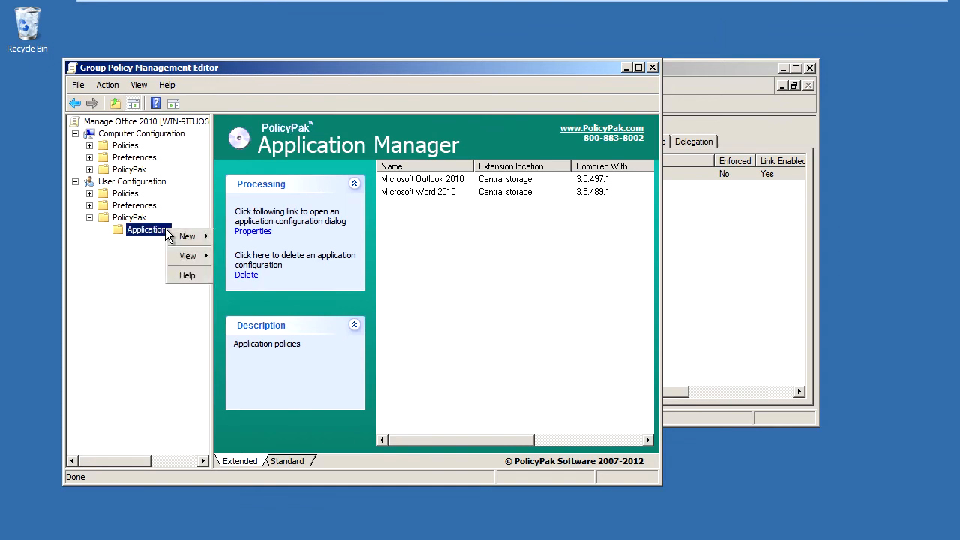
mouse_move(187, 236)
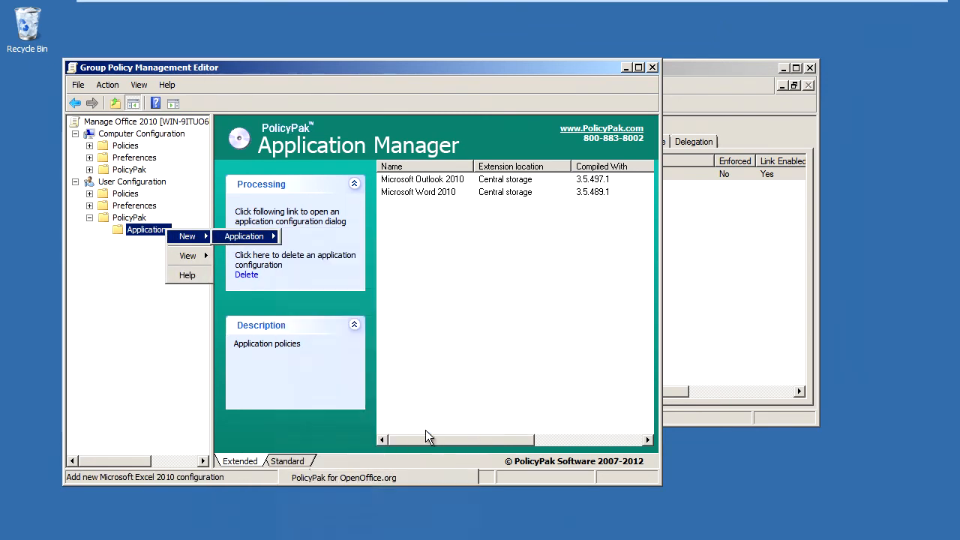
click(244, 236)
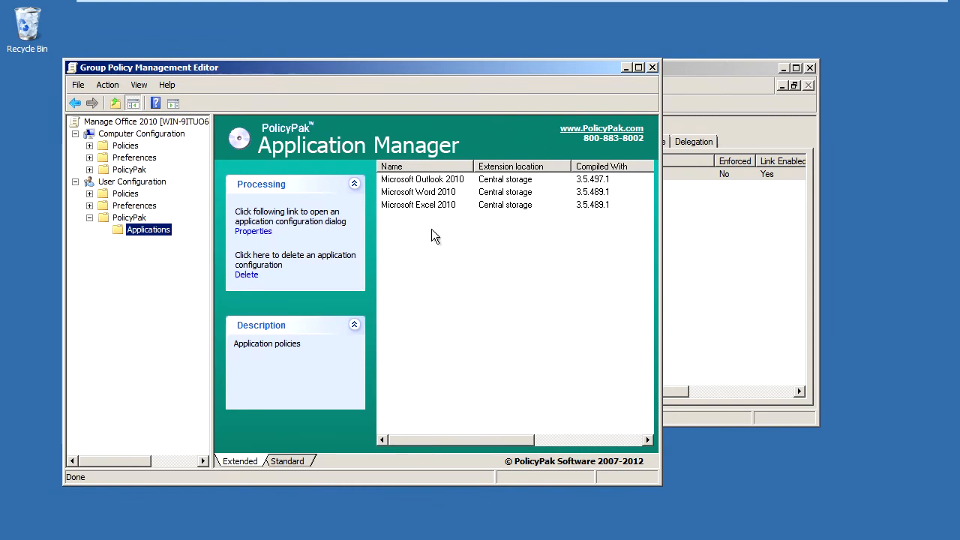
Open the Excel 2010 entry's PolicyPak settings to its privacy options
right_click(419, 205)
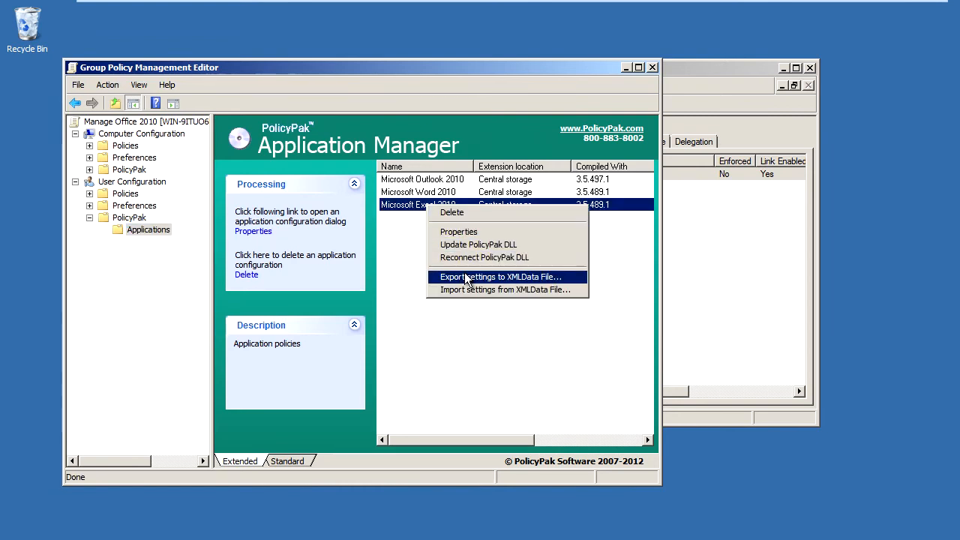
click(458, 231)
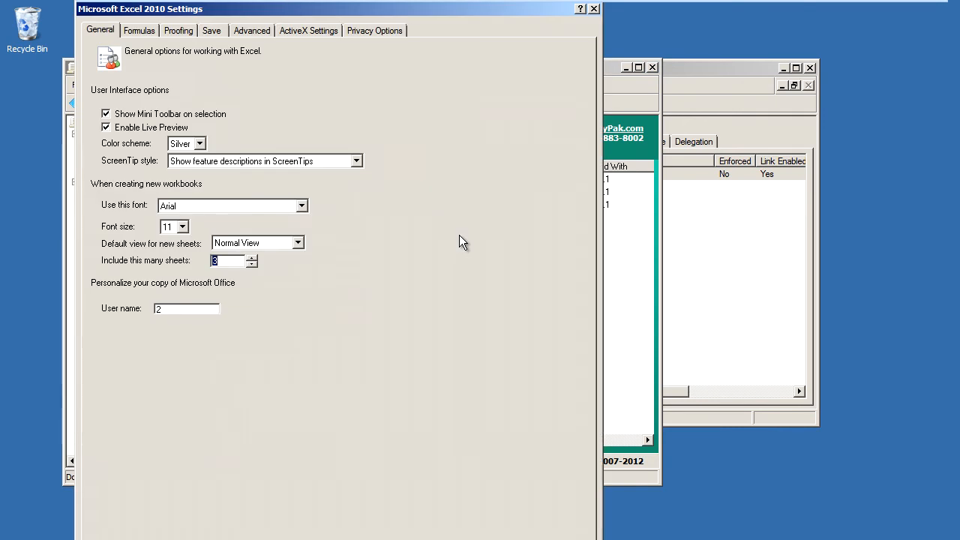
mouse_move(375, 36)
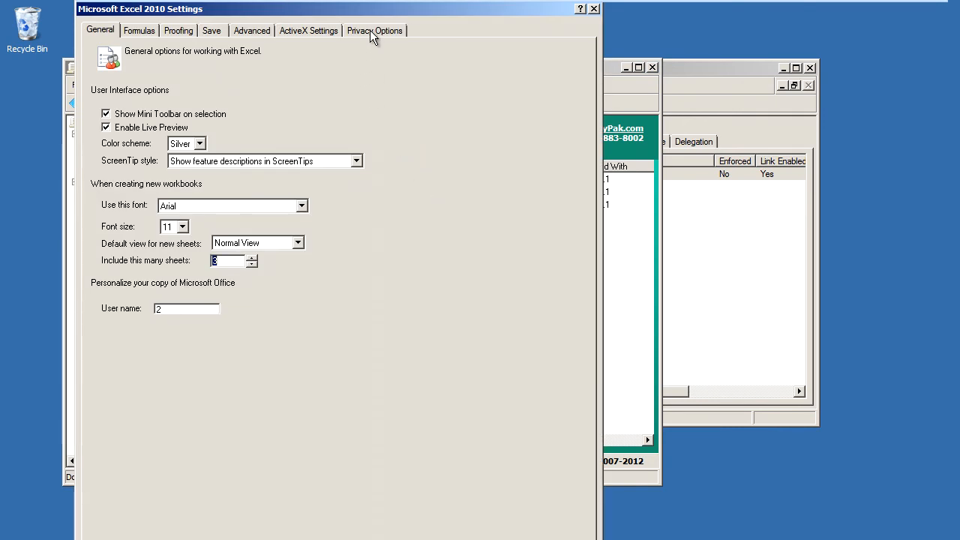
click(374, 30)
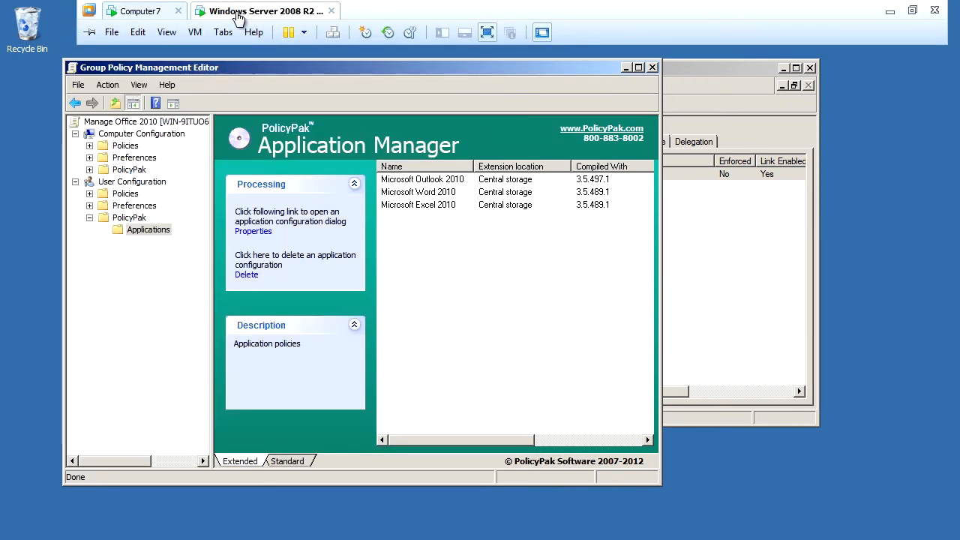
Log off the current user on the Windows 7 client
click(139, 10)
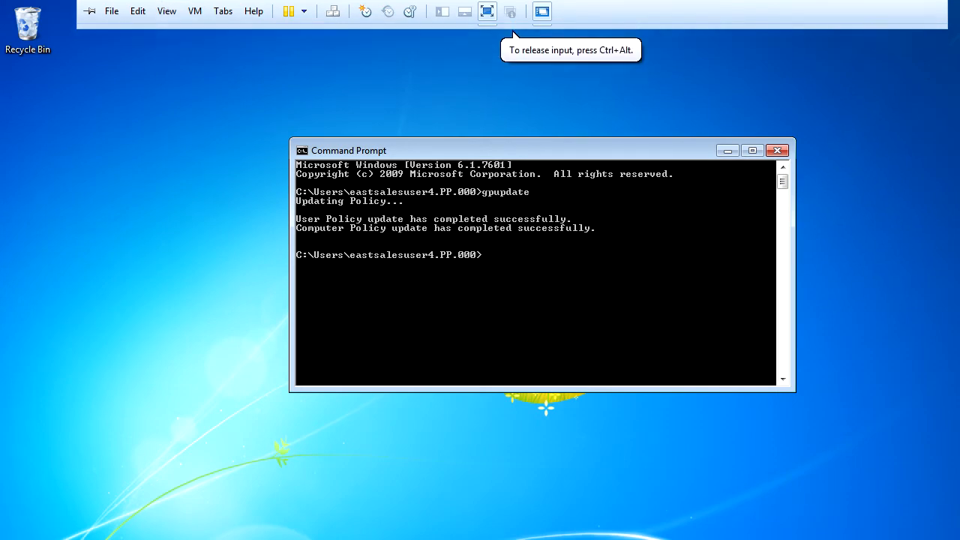
click(277, 523)
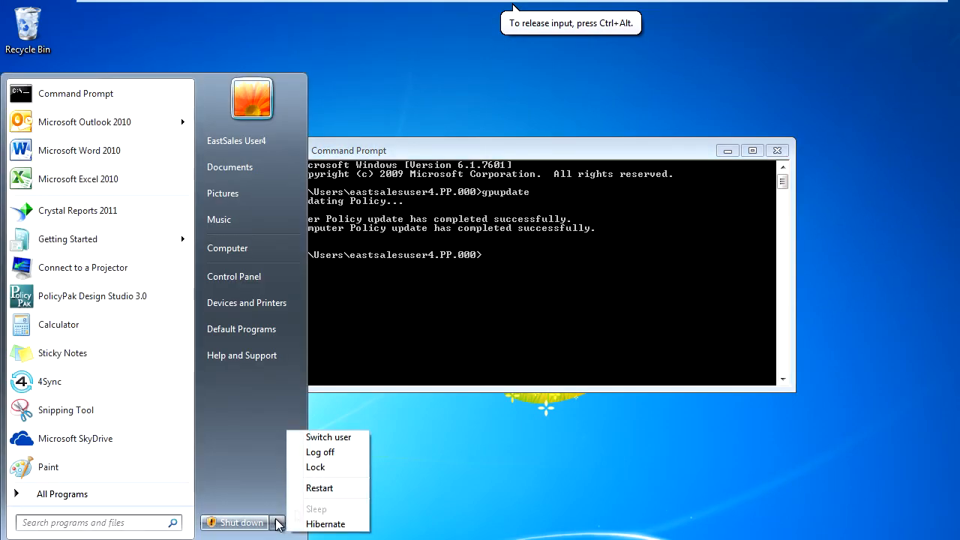
click(328, 437)
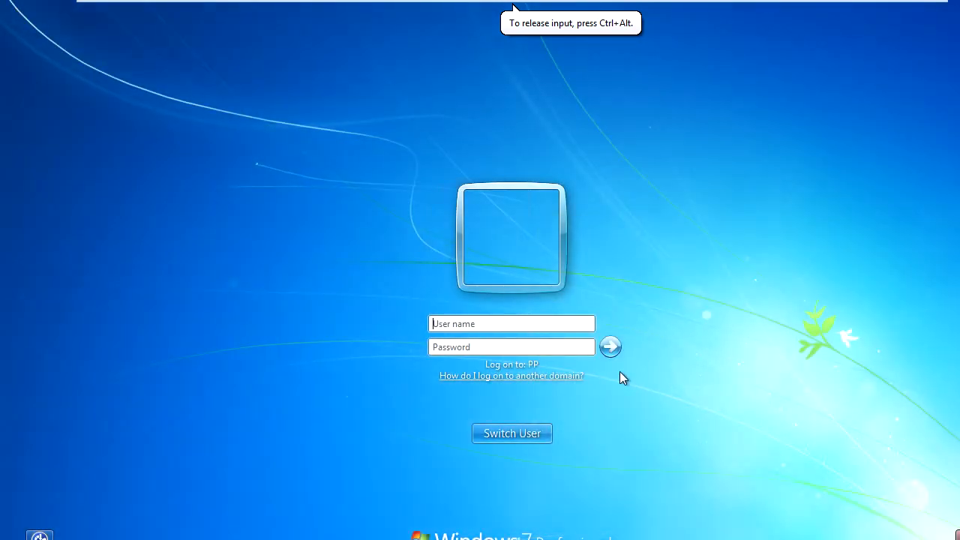
text(eastsalesuser5)
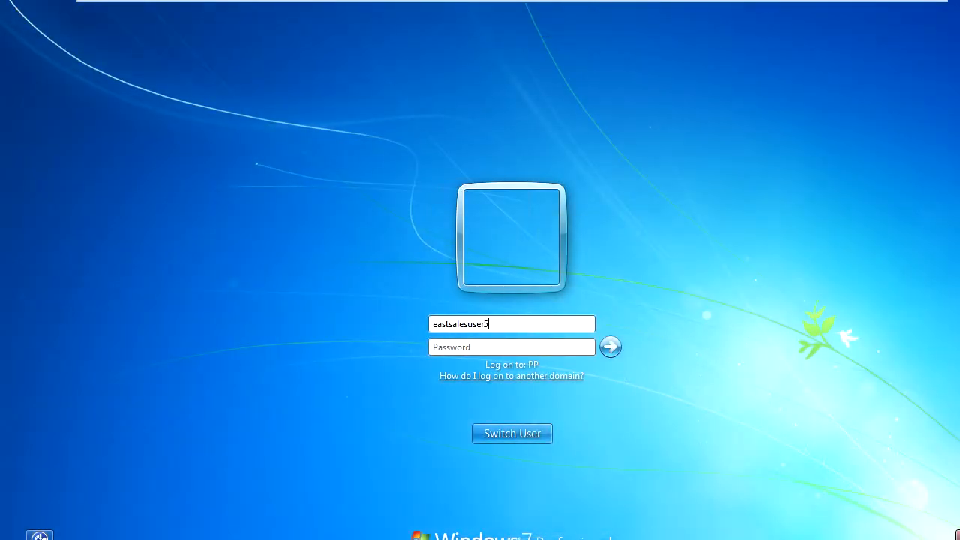
text(password)
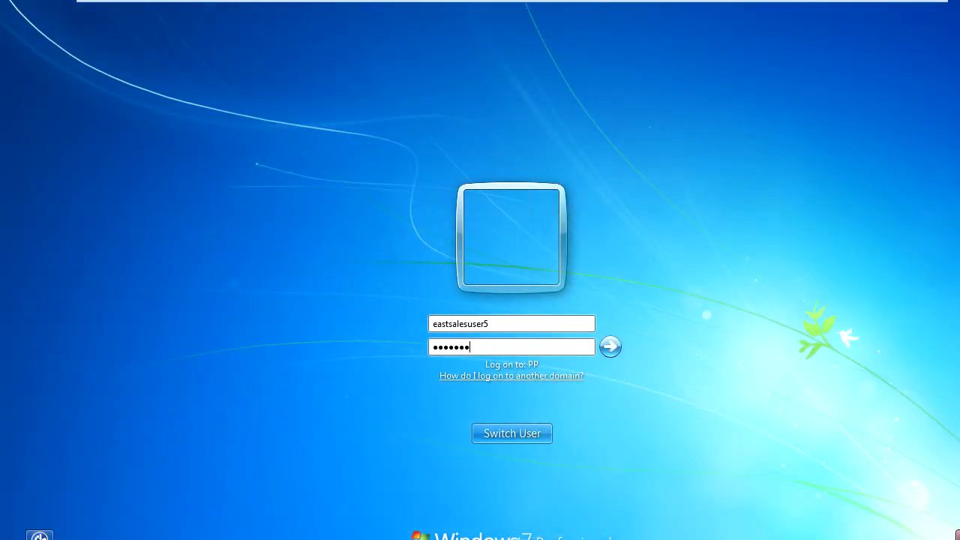
click(609, 347)
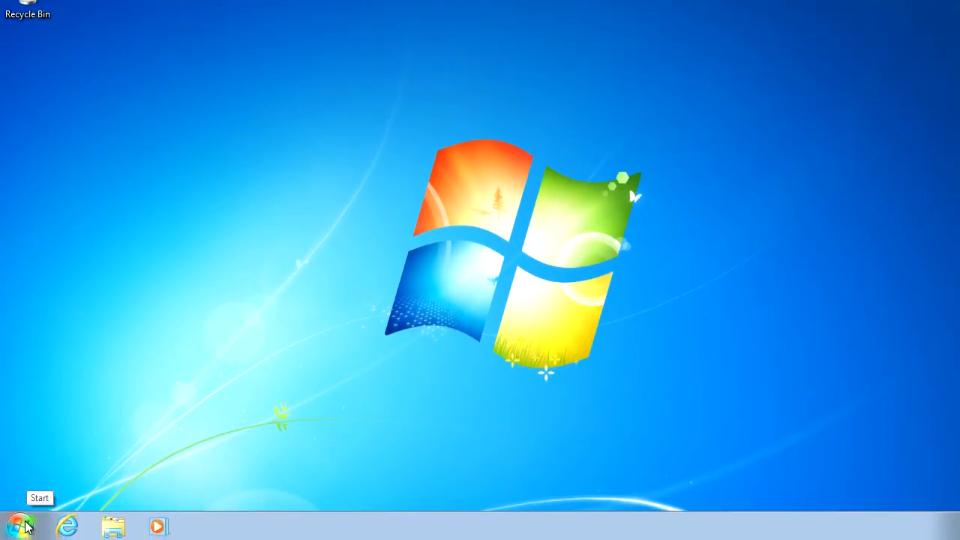
Launch Excel 2010 and open Trust Center Privacy Options
click(20, 524)
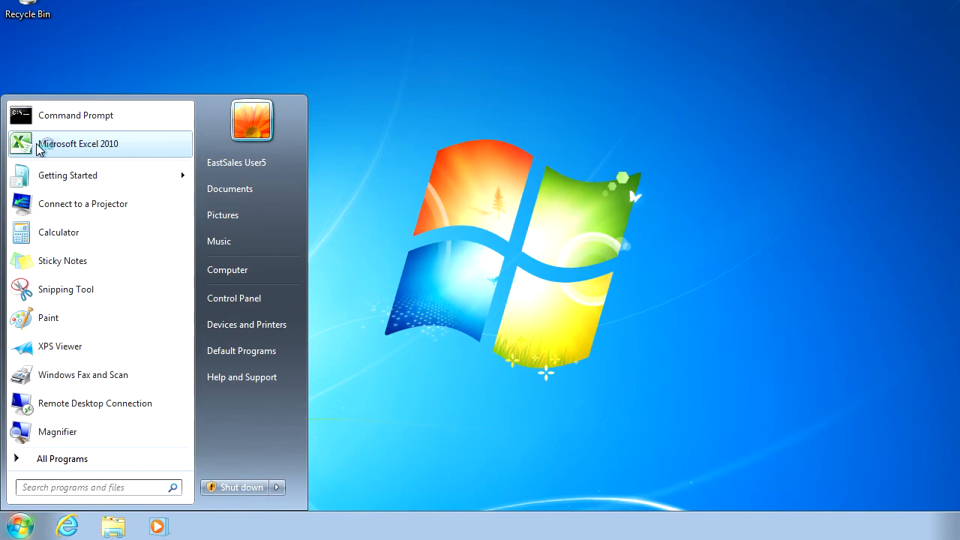
click(78, 143)
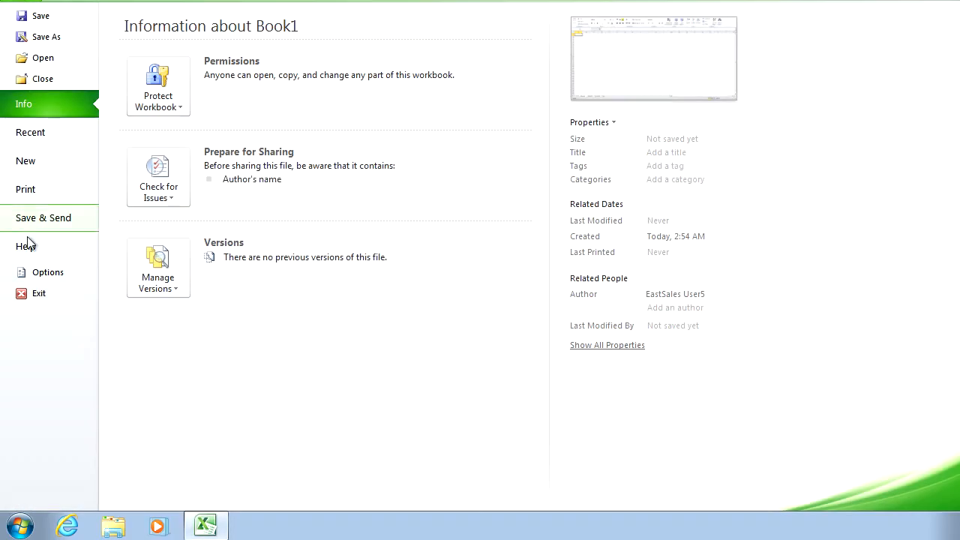
click(48, 272)
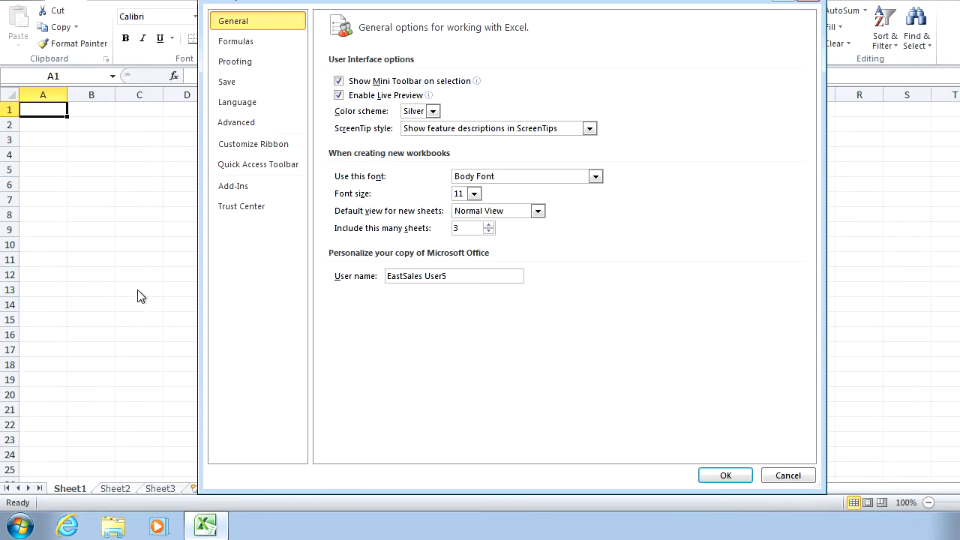
click(241, 207)
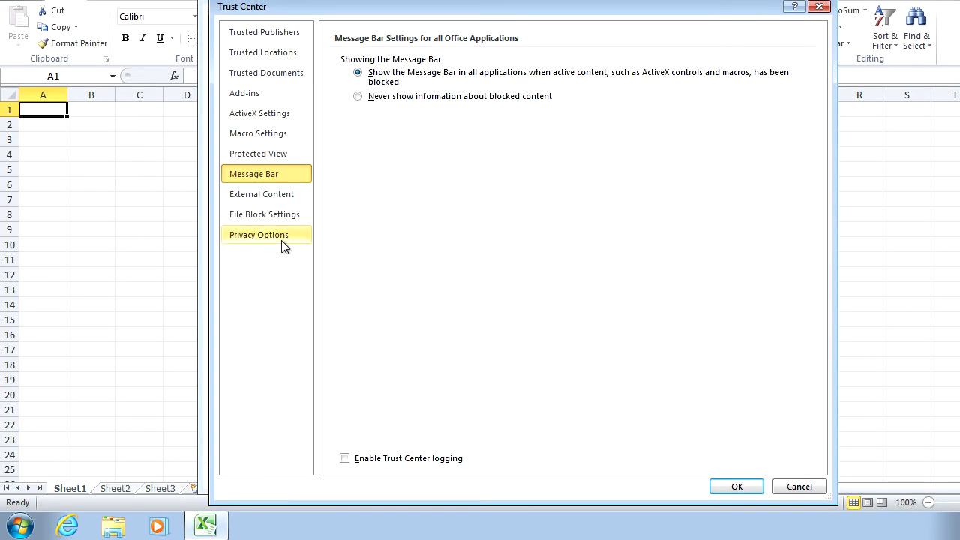
click(258, 234)
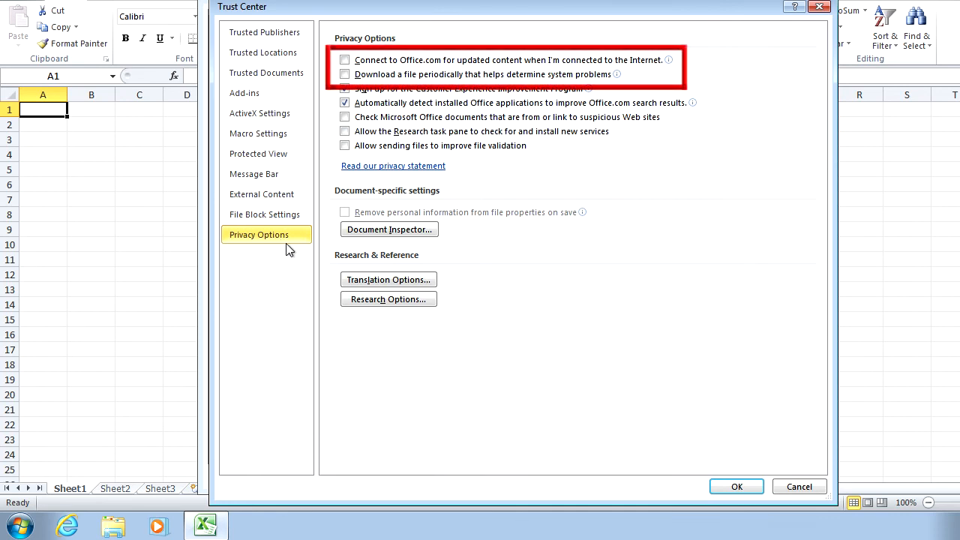
mouse_move(305, 238)
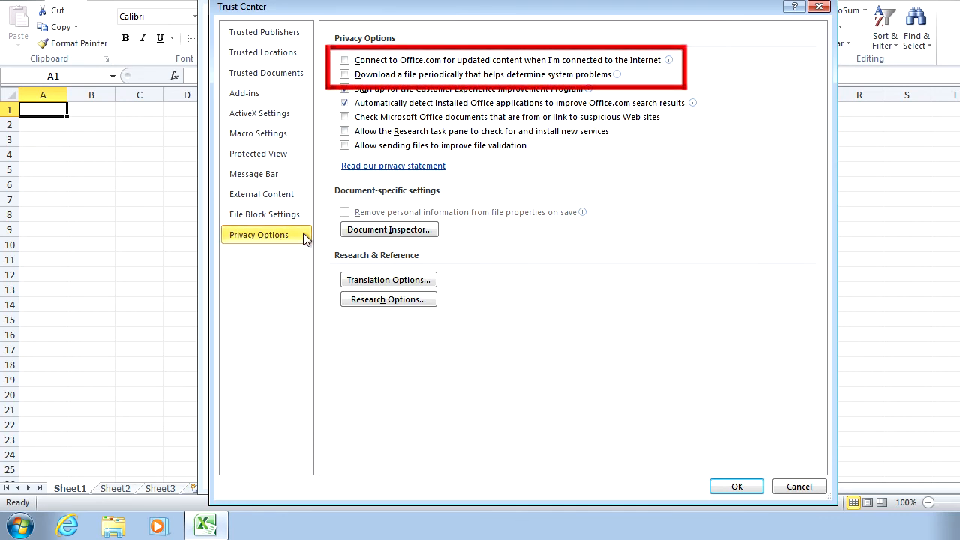
Enable Office.com updated content and periodic diagnostic downloads, then save the privacy options
click(345, 60)
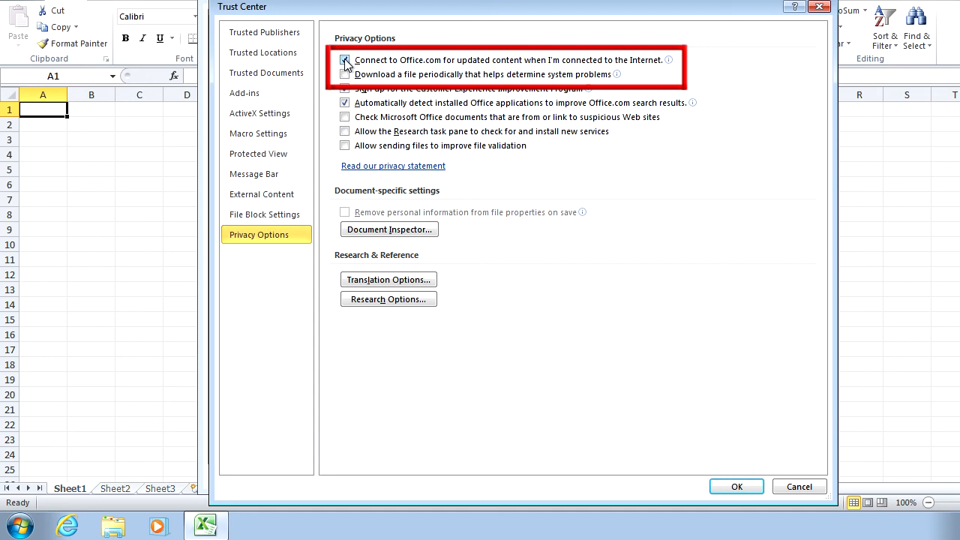
click(345, 60)
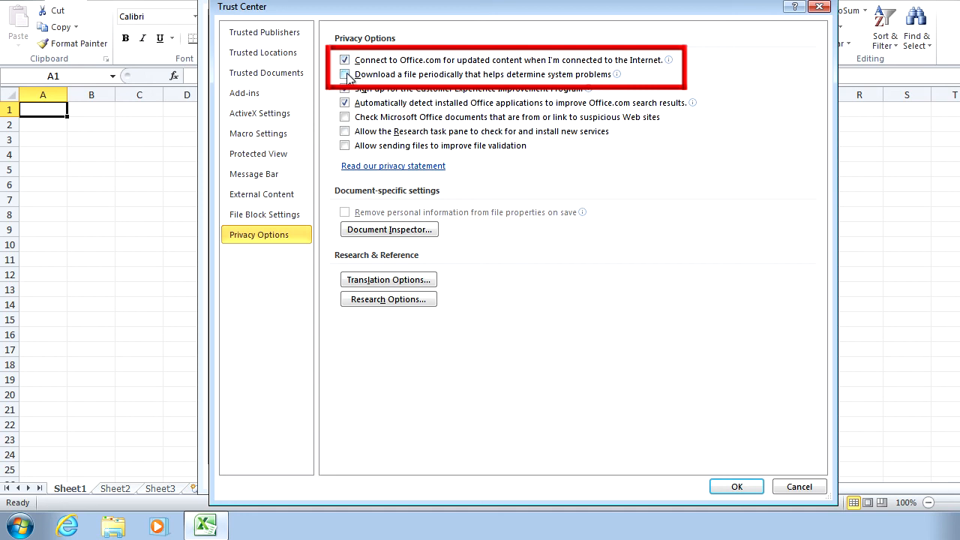
click(345, 74)
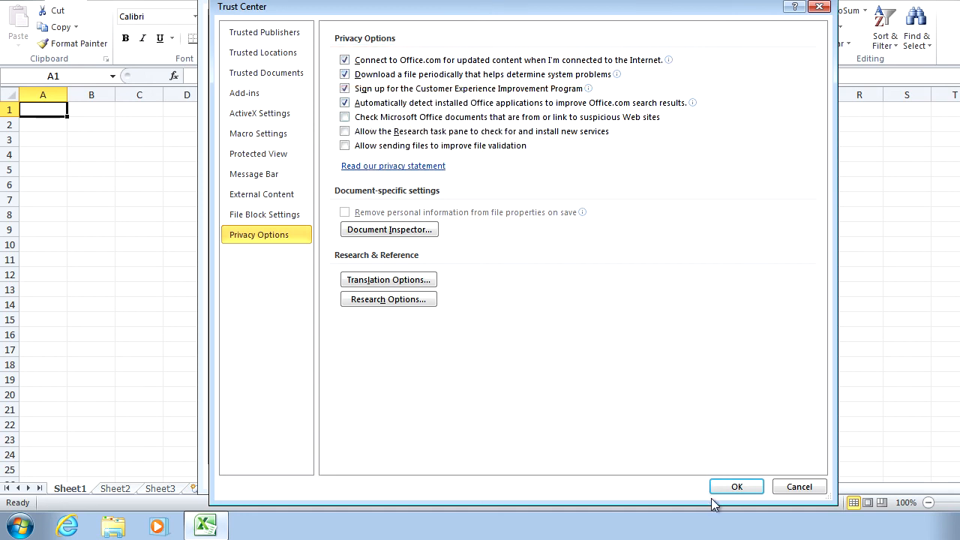
click(737, 487)
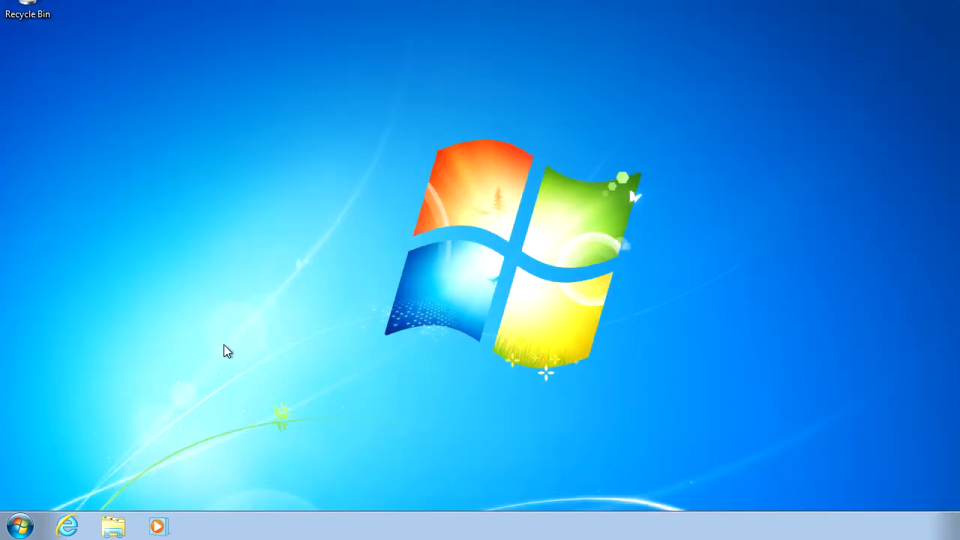
Relaunch Excel 2010 and verify Office.com content and diagnostic downloads are off in Privacy Options
click(19, 525)
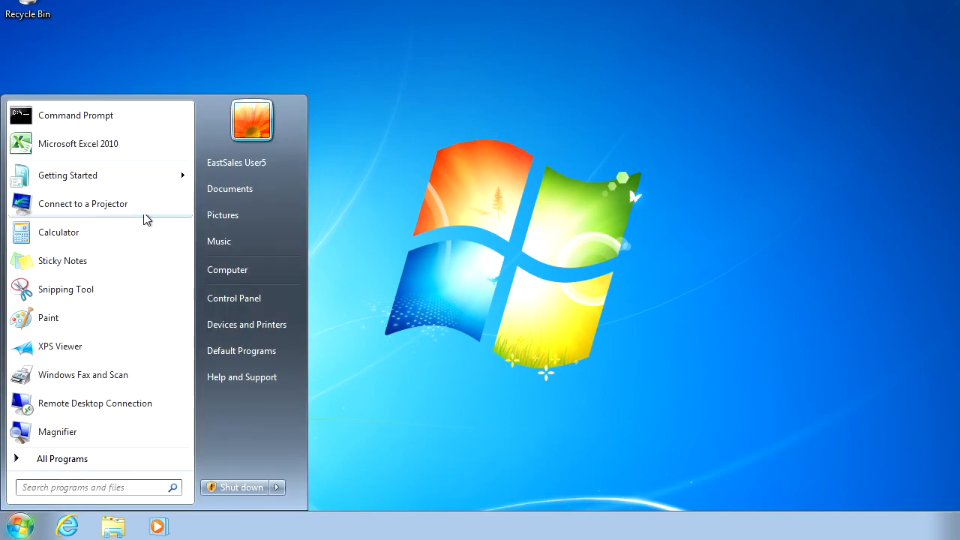
click(78, 143)
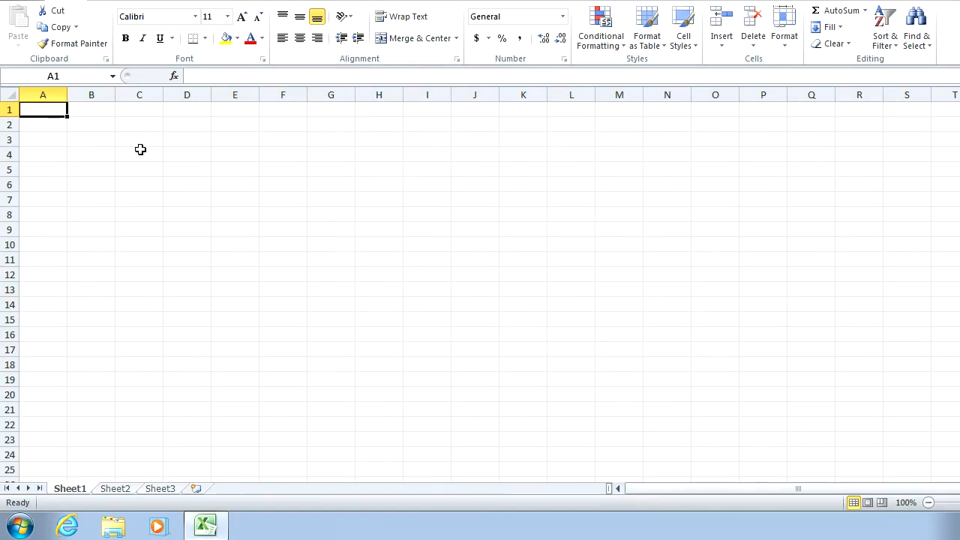
click(18, 11)
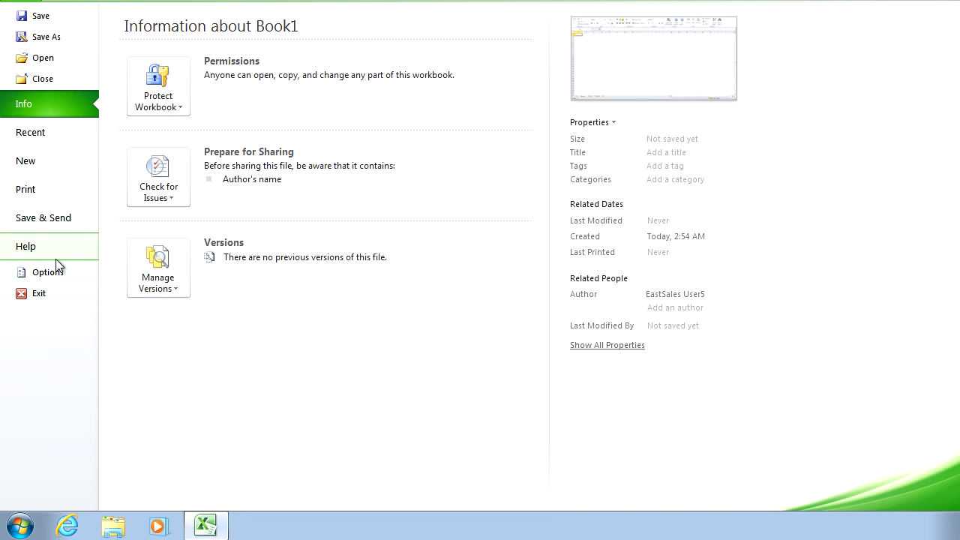
click(47, 271)
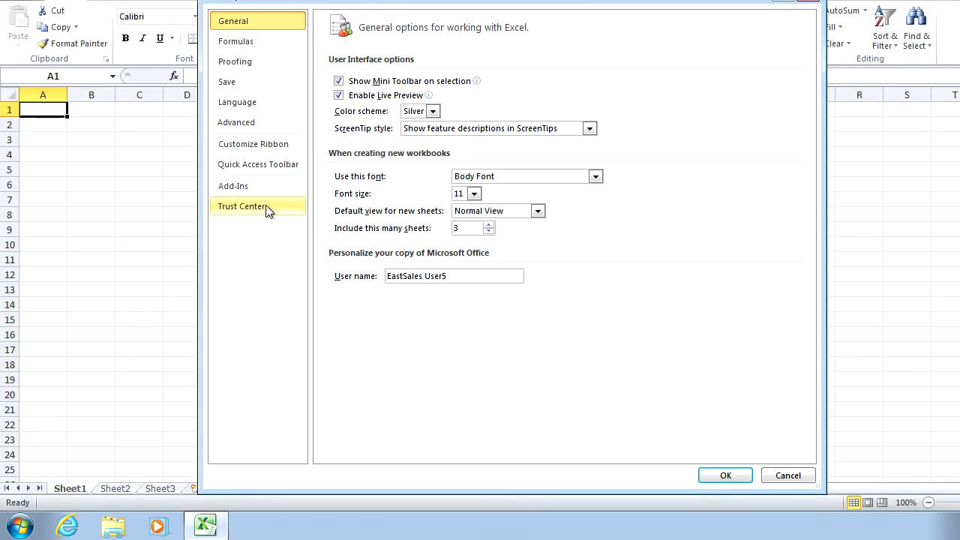
click(242, 206)
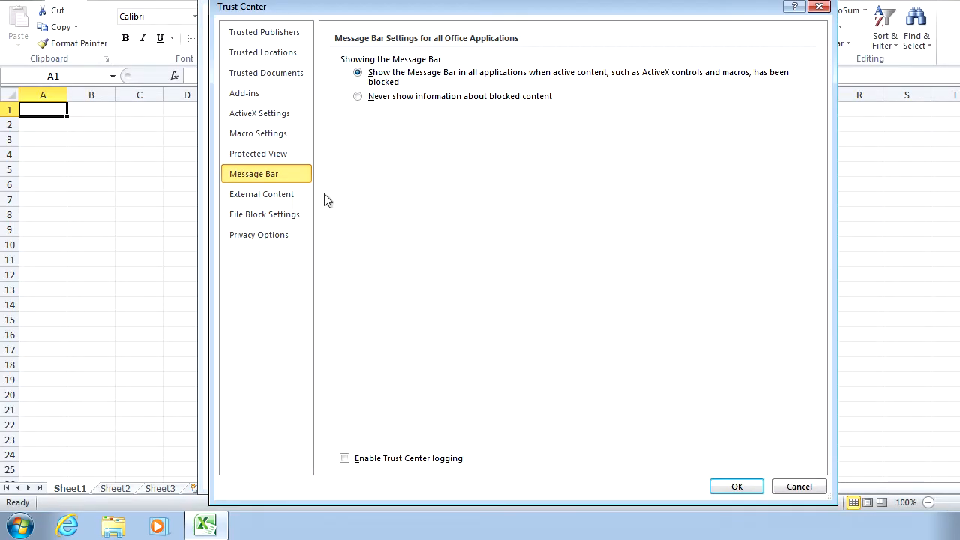
click(259, 235)
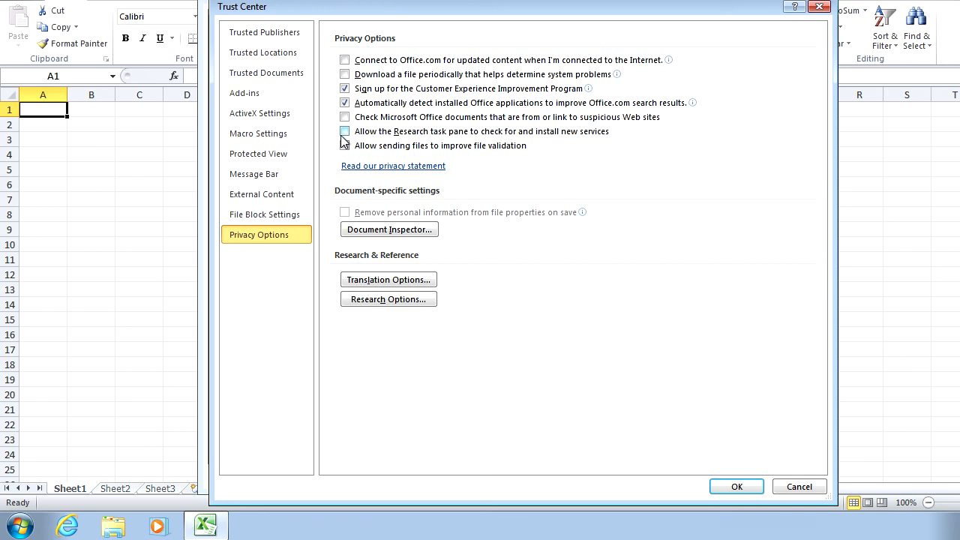
click(344, 132)
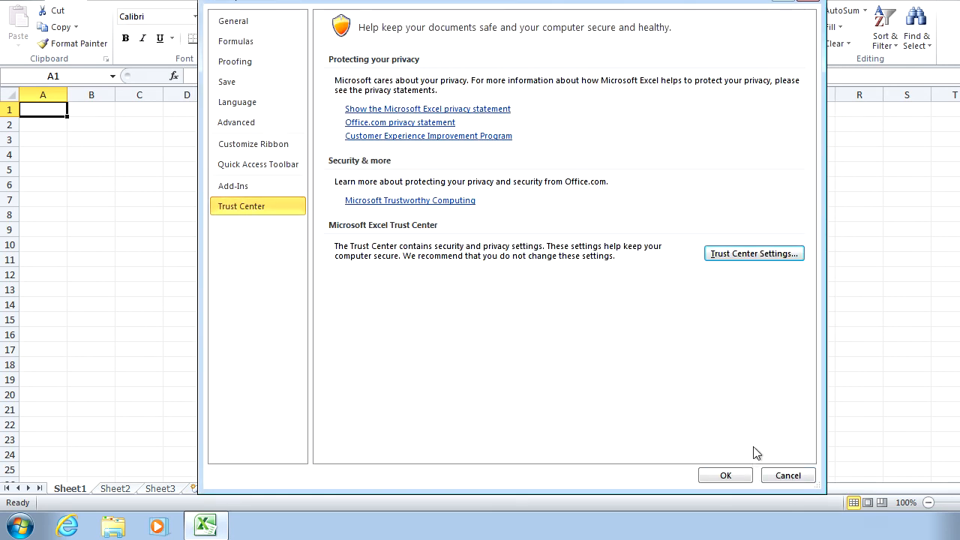
click(725, 475)
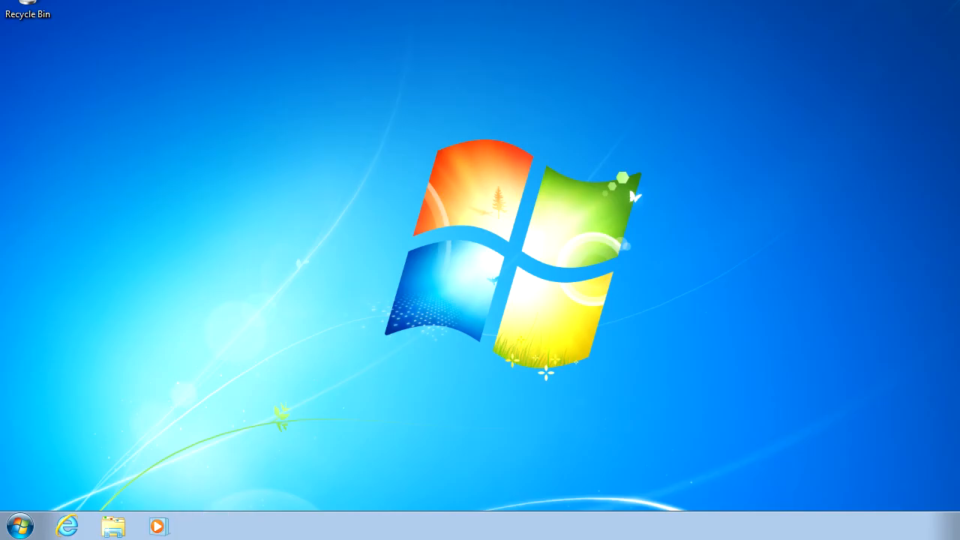
mouse_move(705, 106)
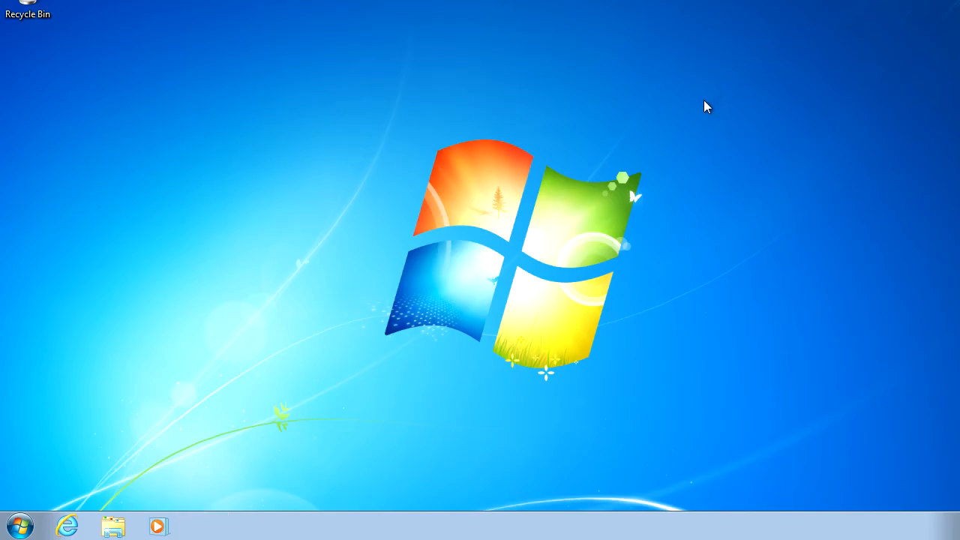